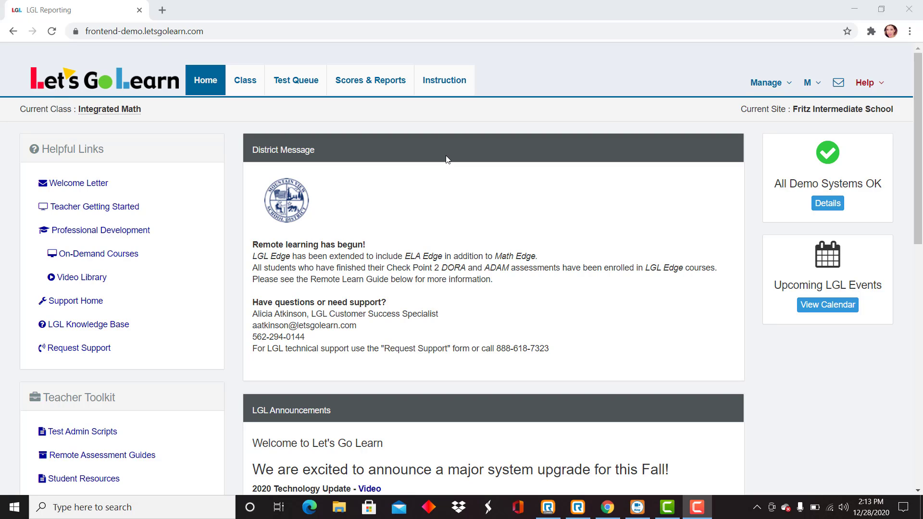
mouse_move(433, 164)
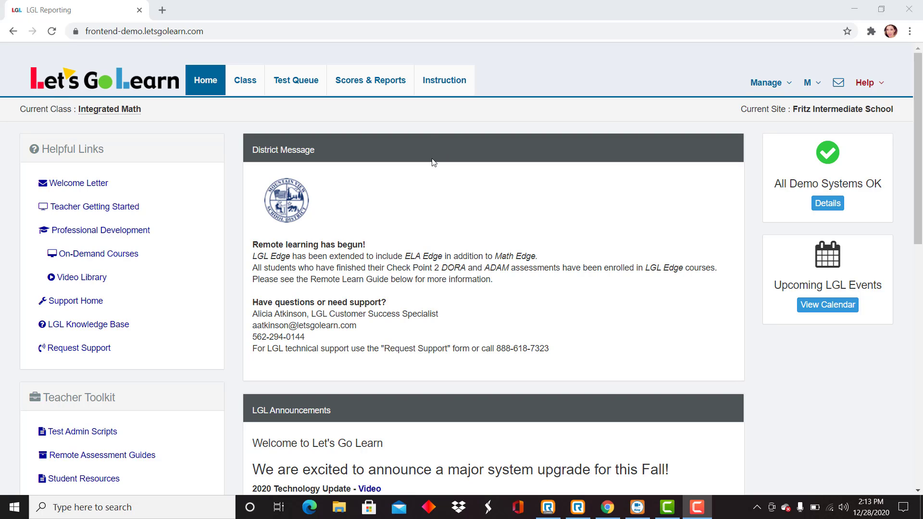
mouse_move(370, 80)
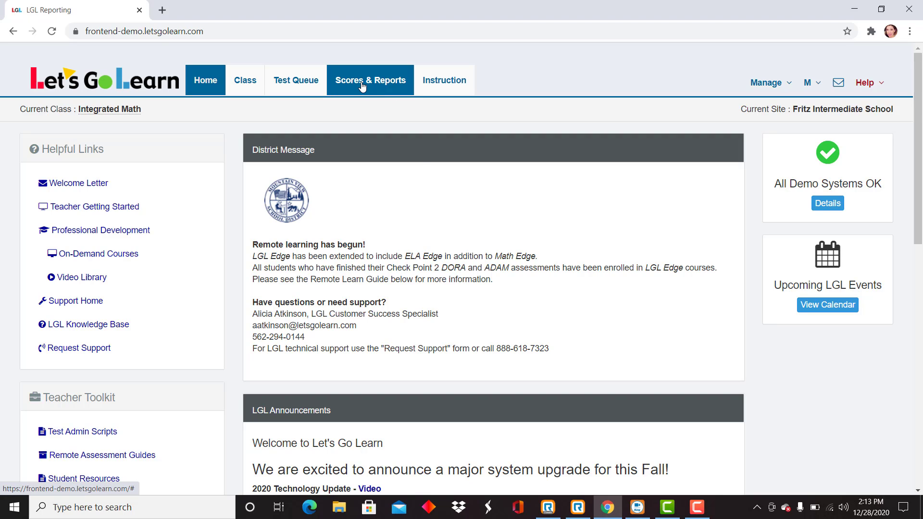
Choose Active Pulse Math from Scores & Reports for the Integrated Math class
left_click(370, 80)
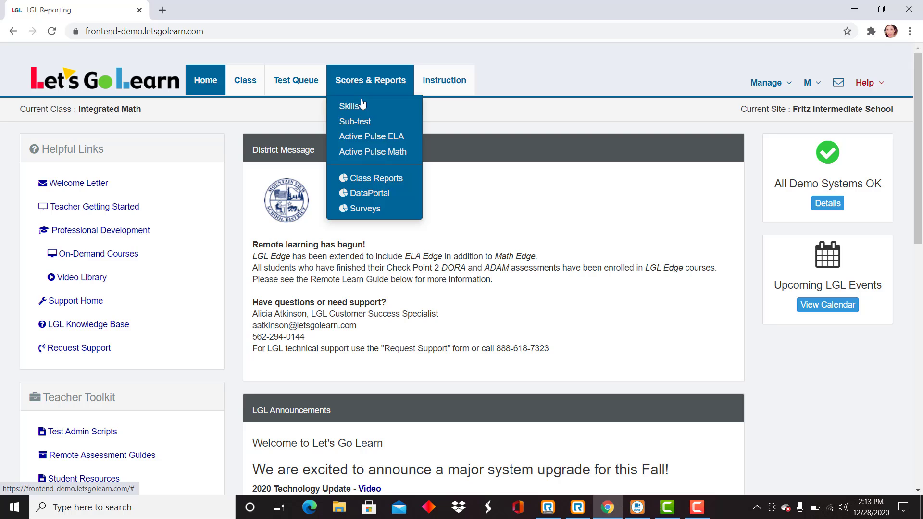
left_click(374, 152)
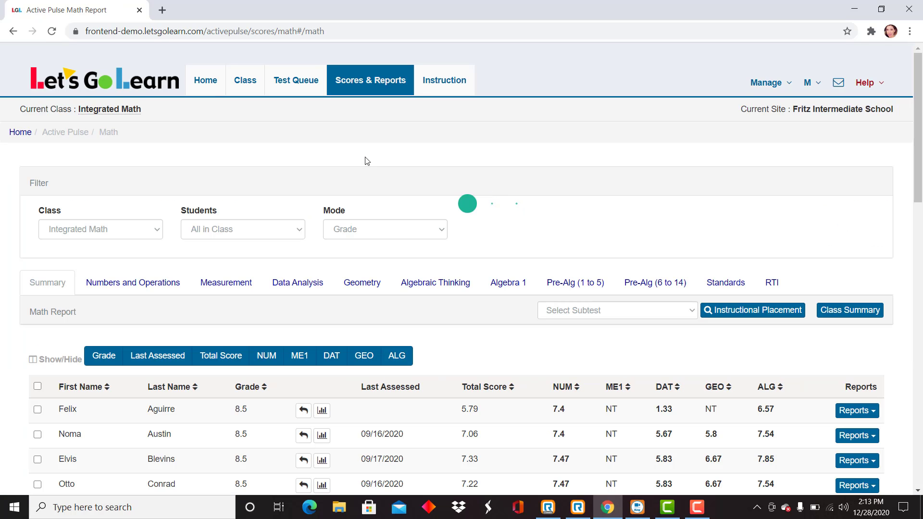
scroll("down", 3)
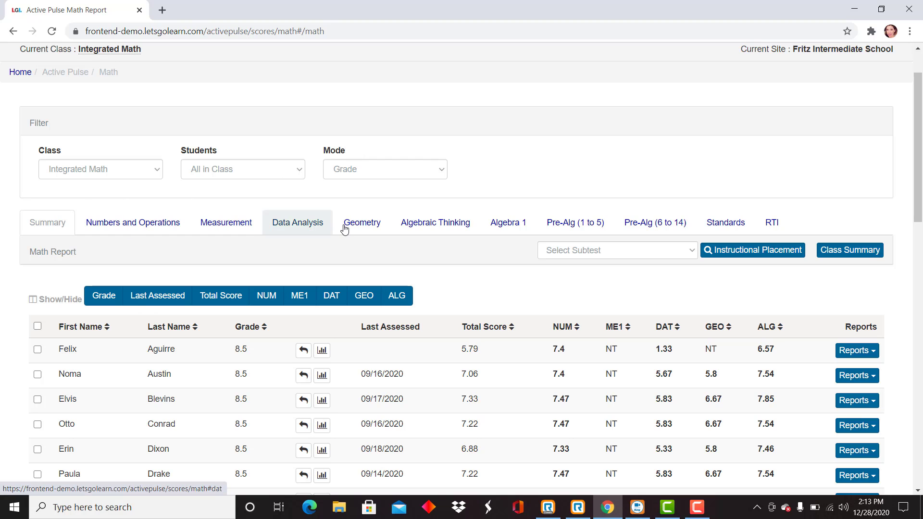
mouse_move(590, 208)
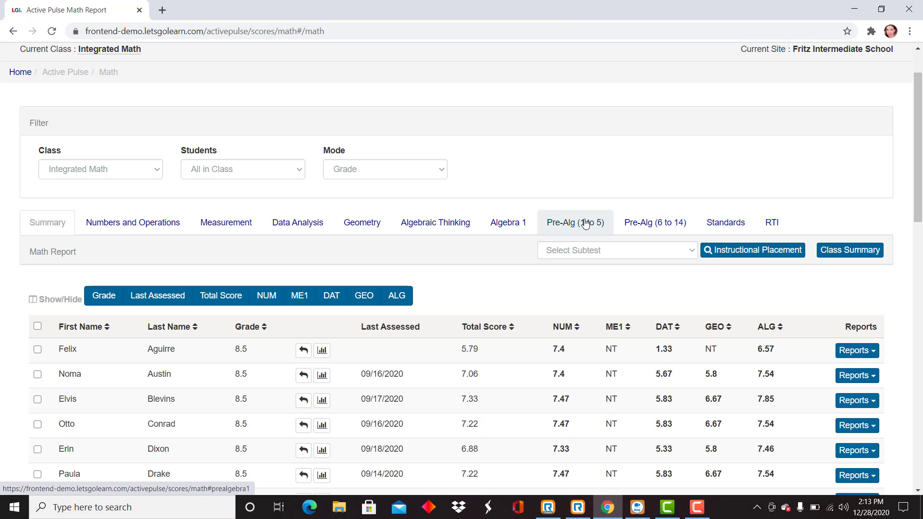
mouse_move(580, 229)
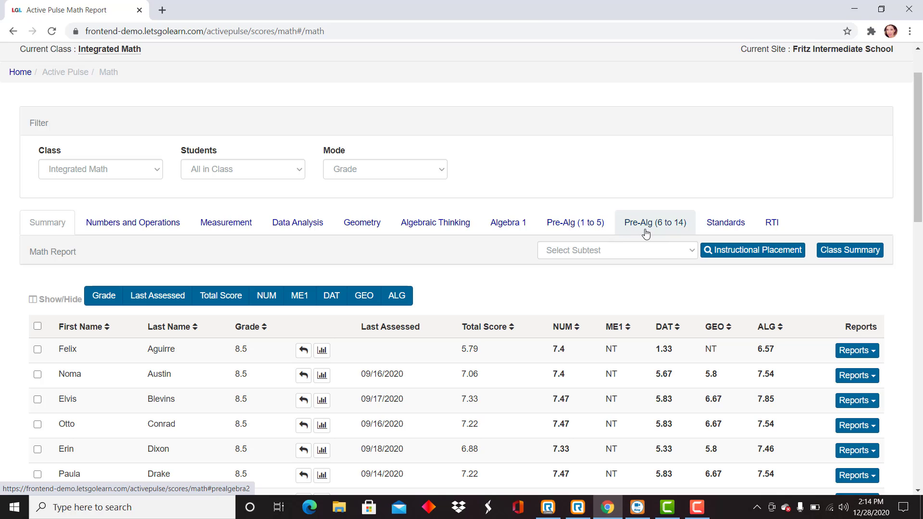
mouse_move(683, 234)
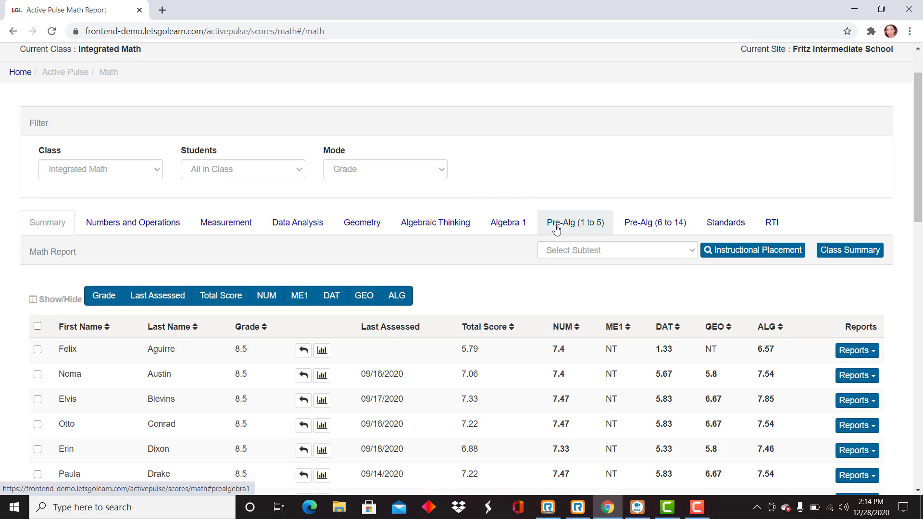
Show the Pre-Alg (1 to 5) view with PREA-01 to PREA-05 percentages
left_click(574, 223)
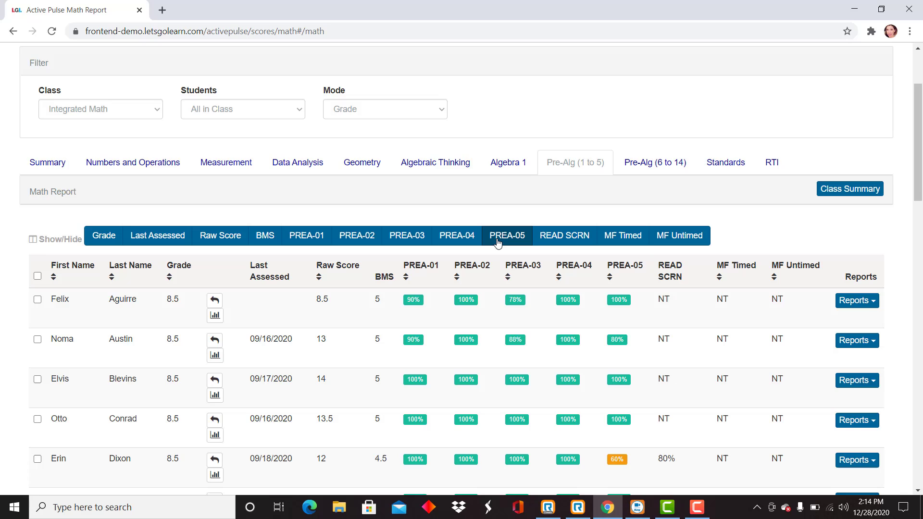
scroll("down", 3)
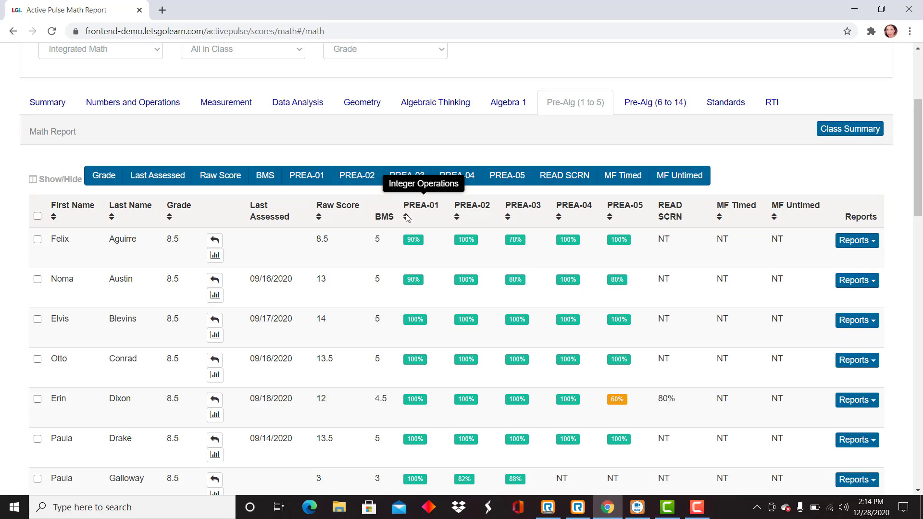
mouse_move(123, 203)
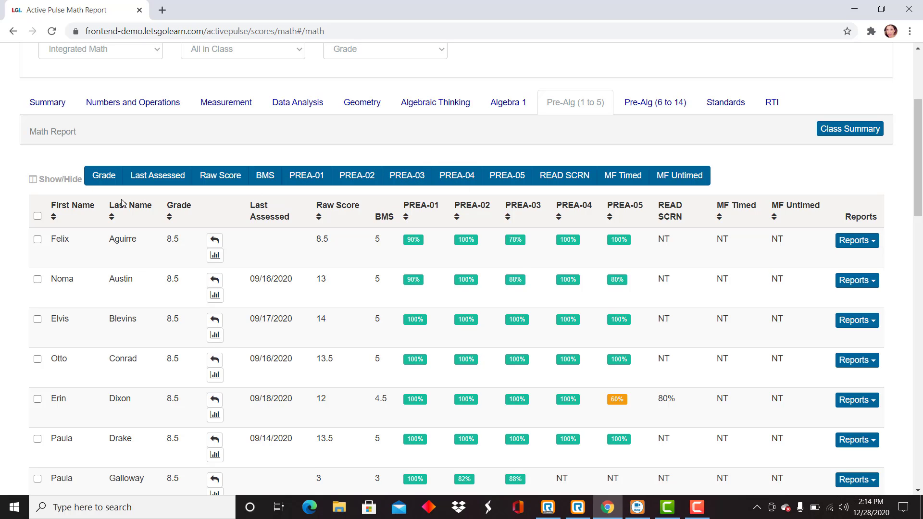
mouse_move(164, 196)
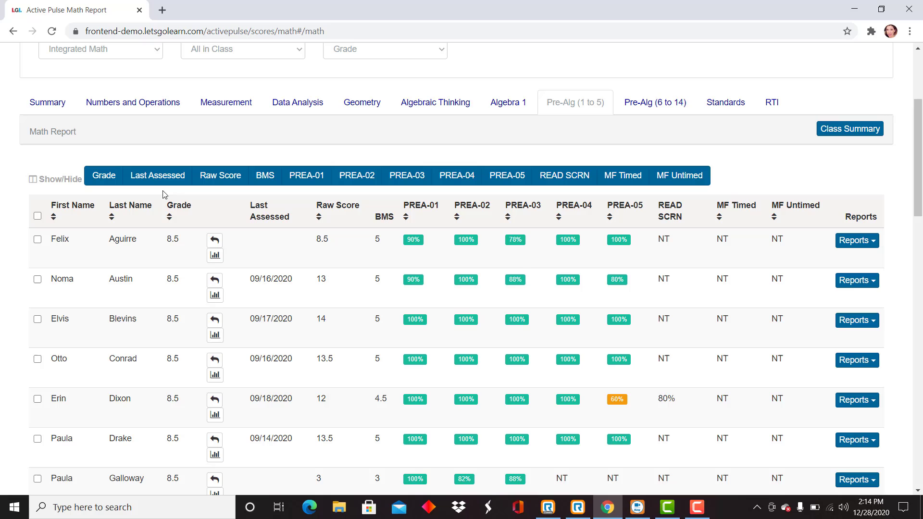
mouse_move(215, 253)
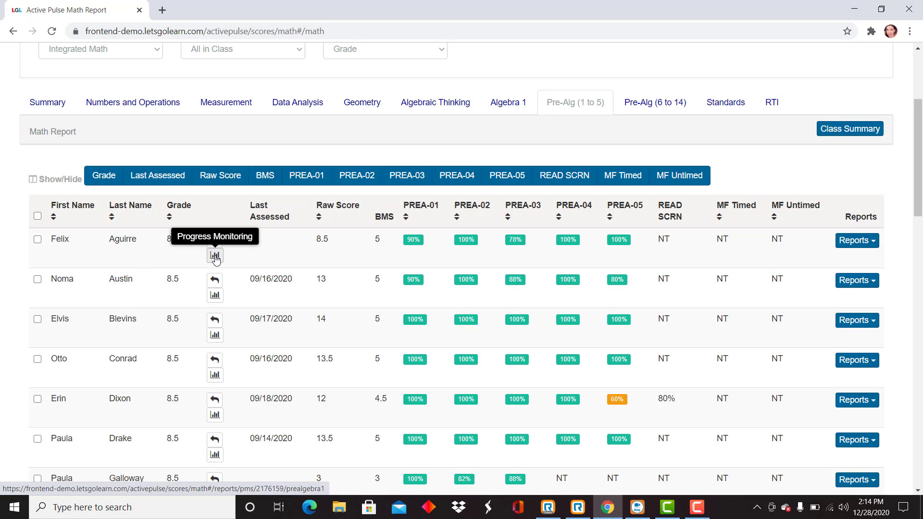
mouse_move(284, 290)
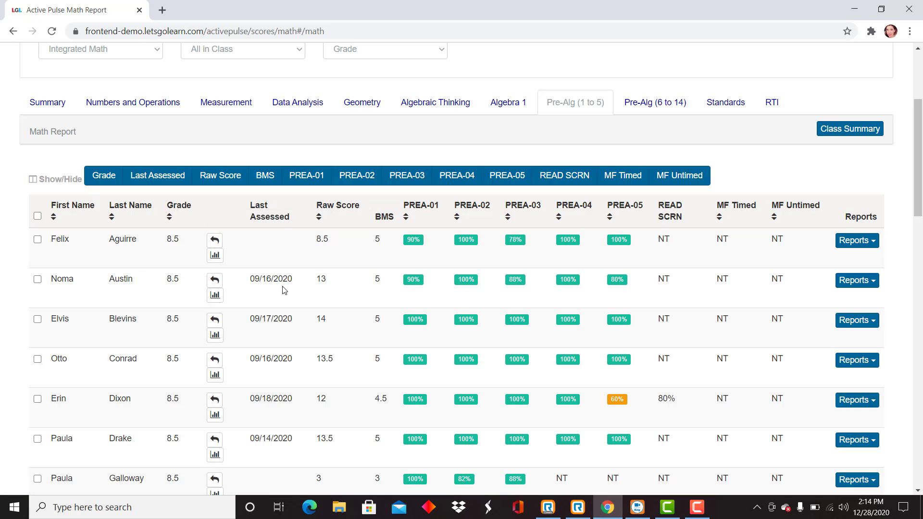
mouse_move(325, 291)
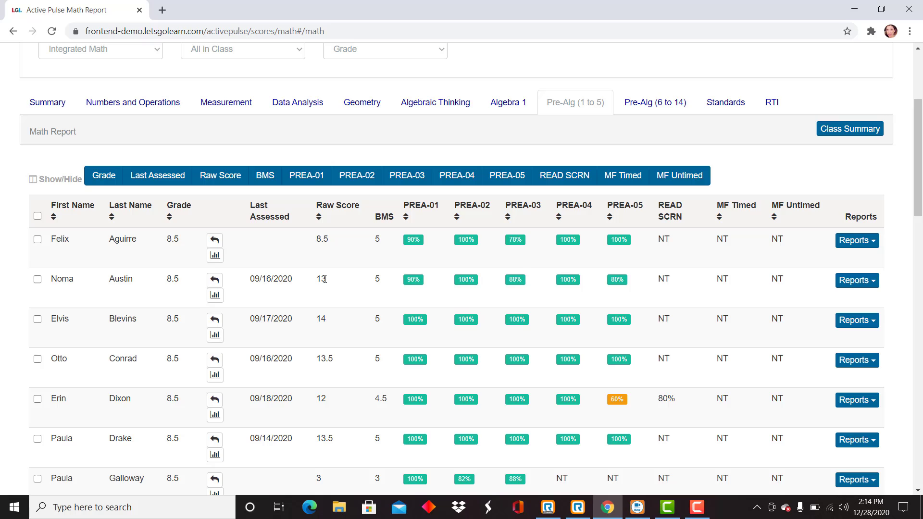
mouse_move(385, 218)
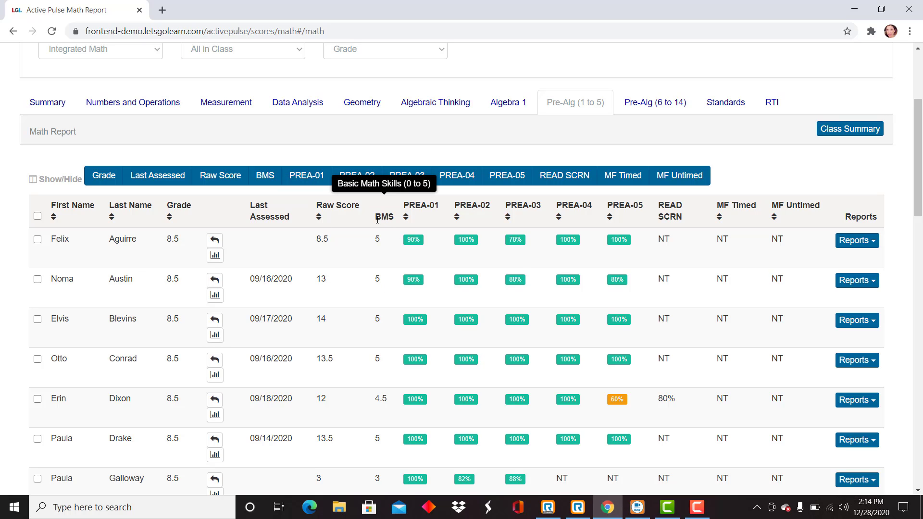
mouse_move(372, 231)
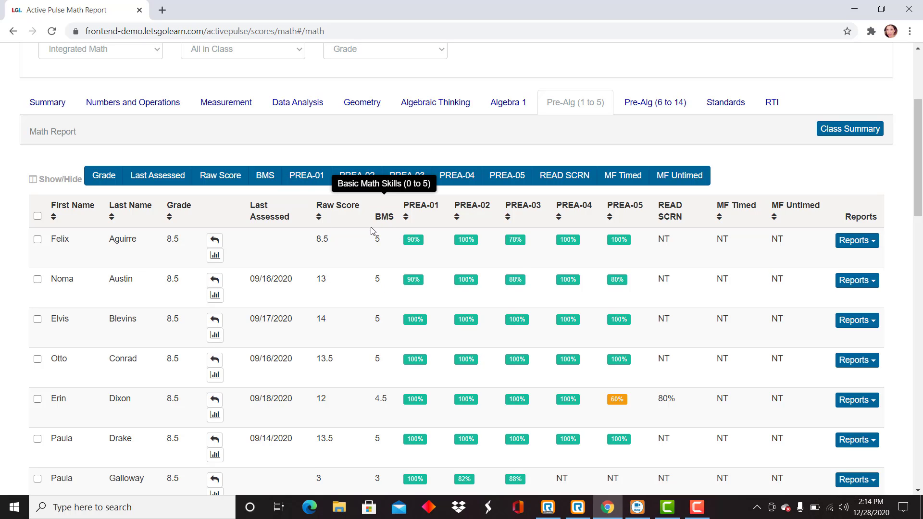
mouse_move(387, 246)
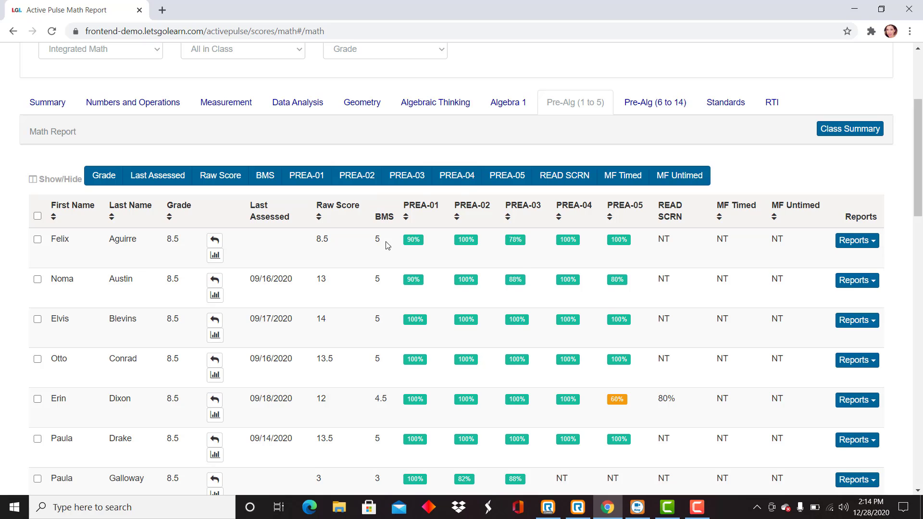
mouse_move(421, 211)
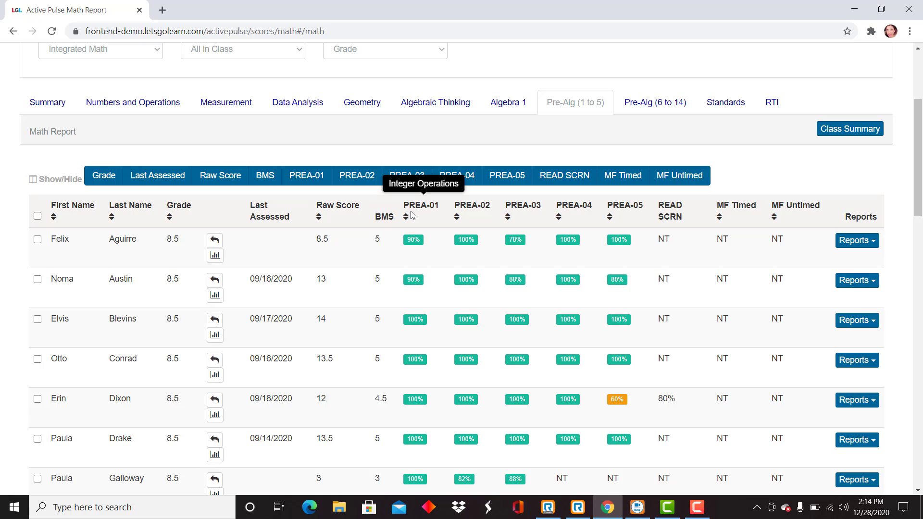
mouse_move(412, 230)
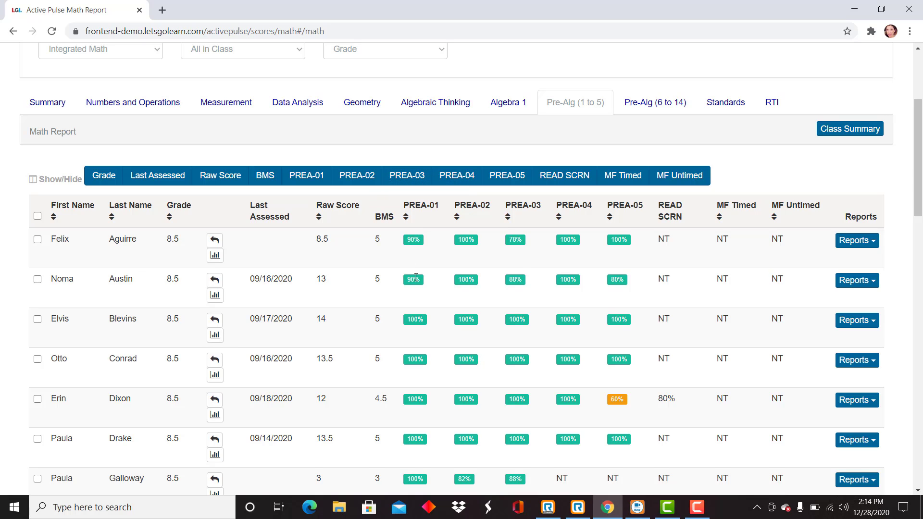
mouse_move(406, 175)
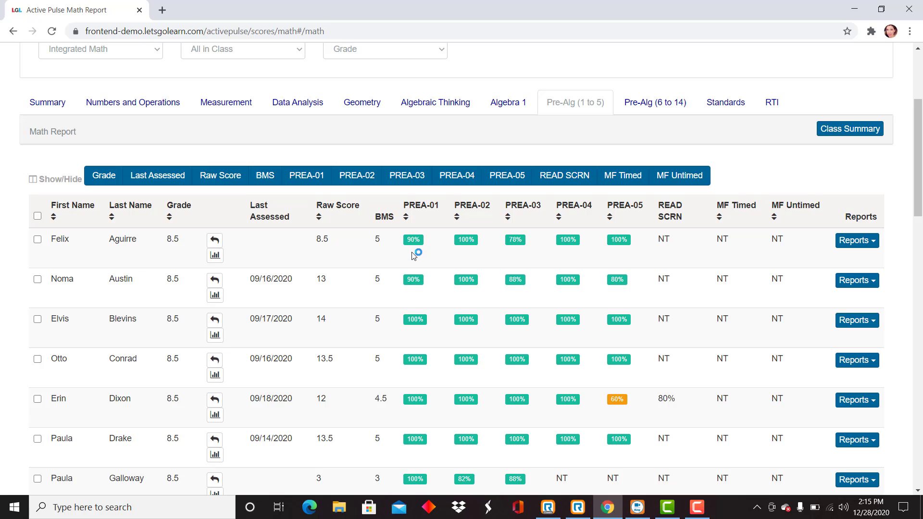
Scroll down through the last student rows to the Score Legend
scroll("down", 3)
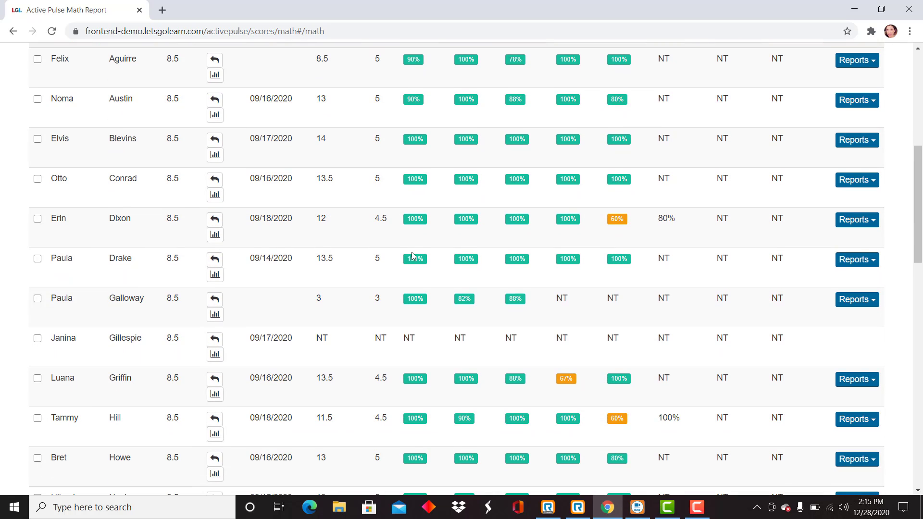
mouse_move(602, 208)
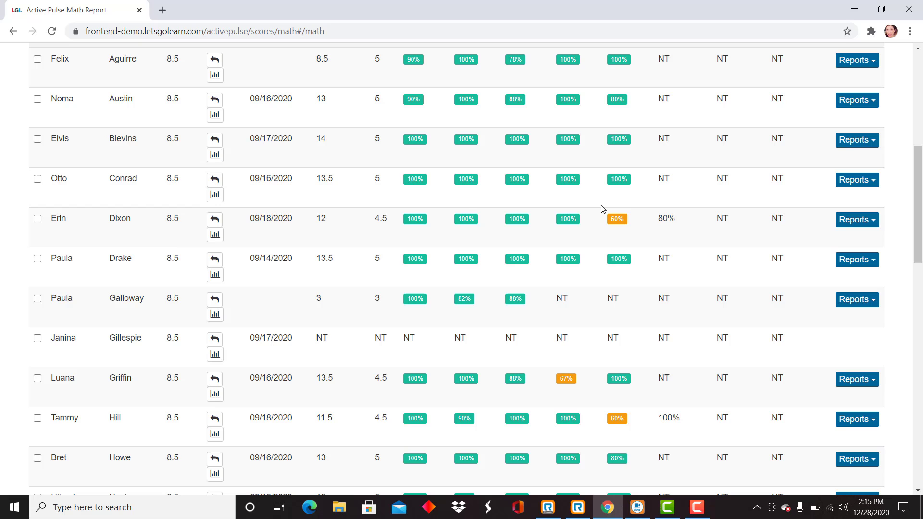
mouse_move(625, 224)
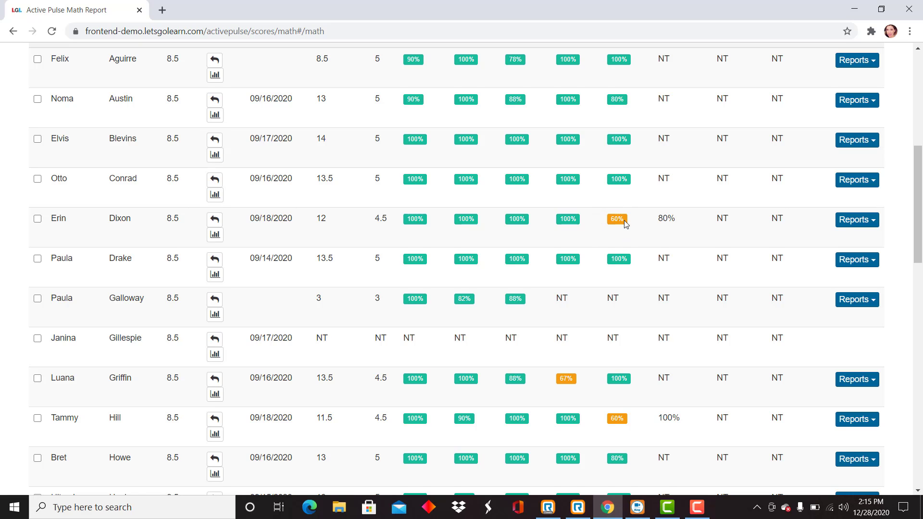
scroll("down", 3)
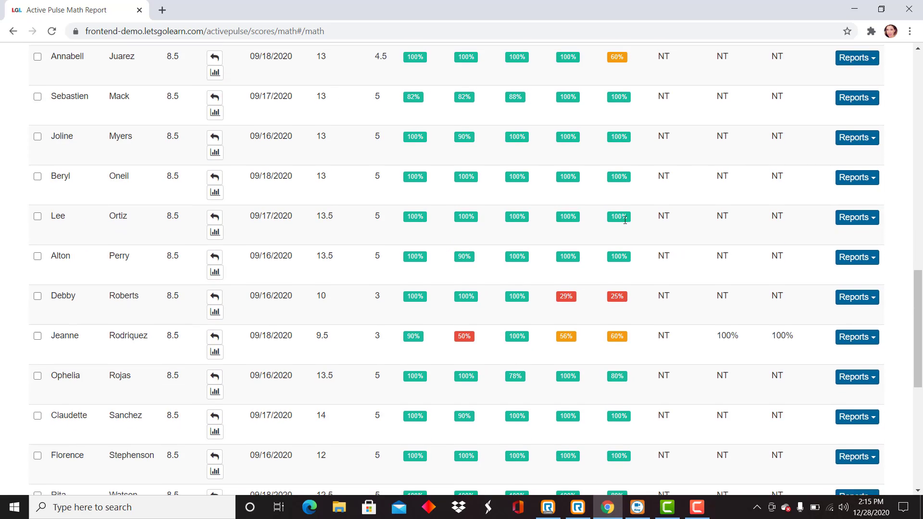
scroll("down", 3)
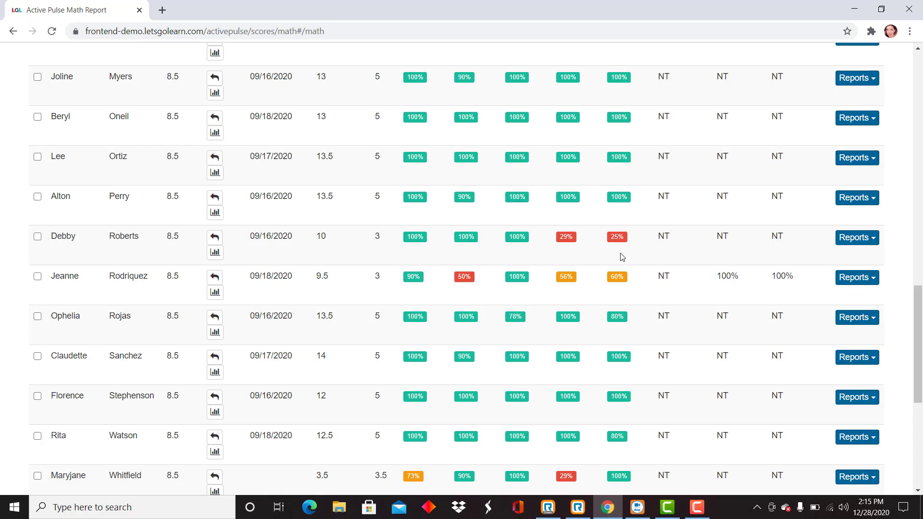
mouse_move(345, 220)
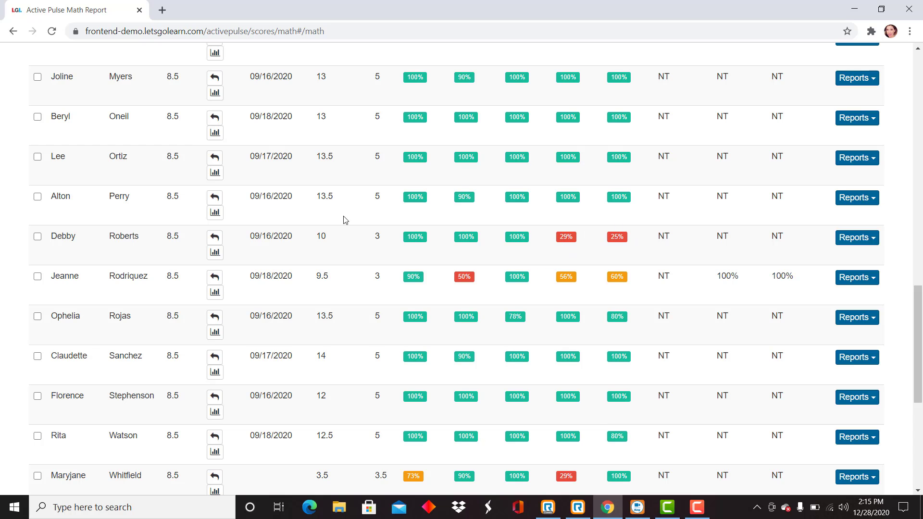
scroll("down", 3)
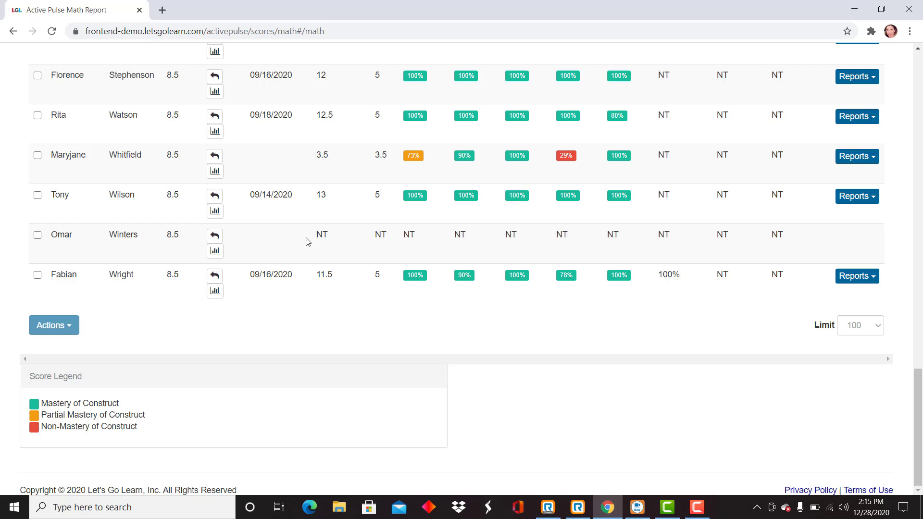
mouse_move(87, 382)
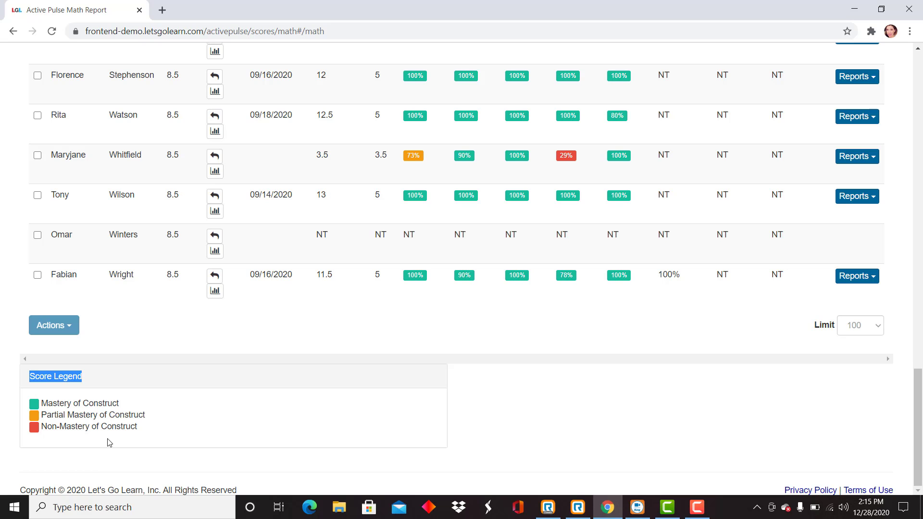
Scroll back up to the table header with PREA-01 through PREA-05
scroll("up", 3)
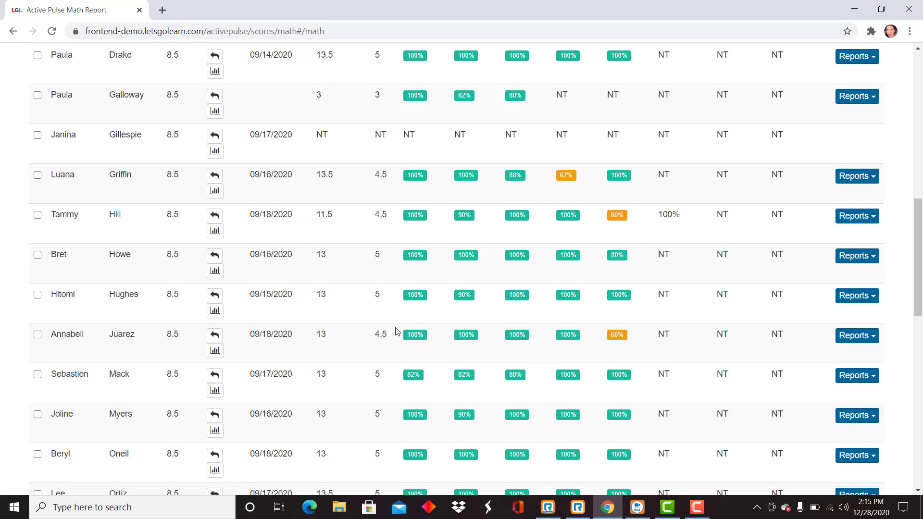
scroll("up", 3)
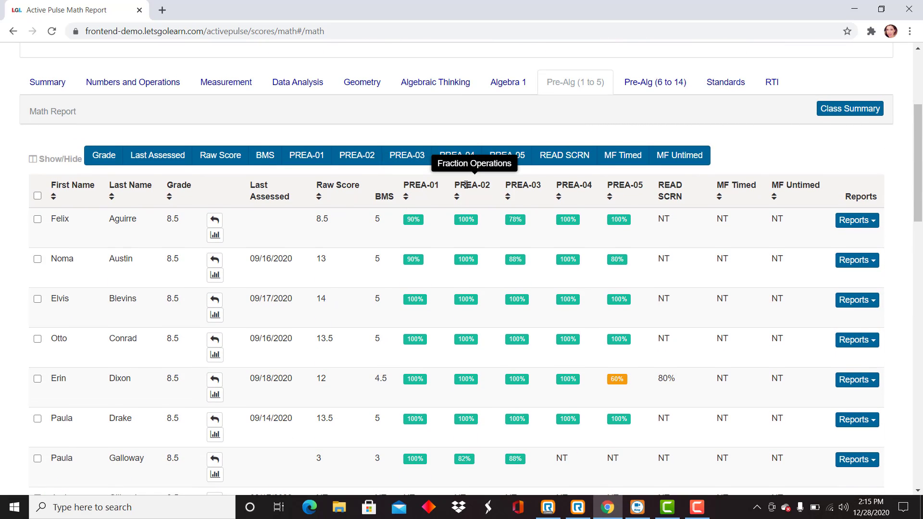
mouse_move(465, 209)
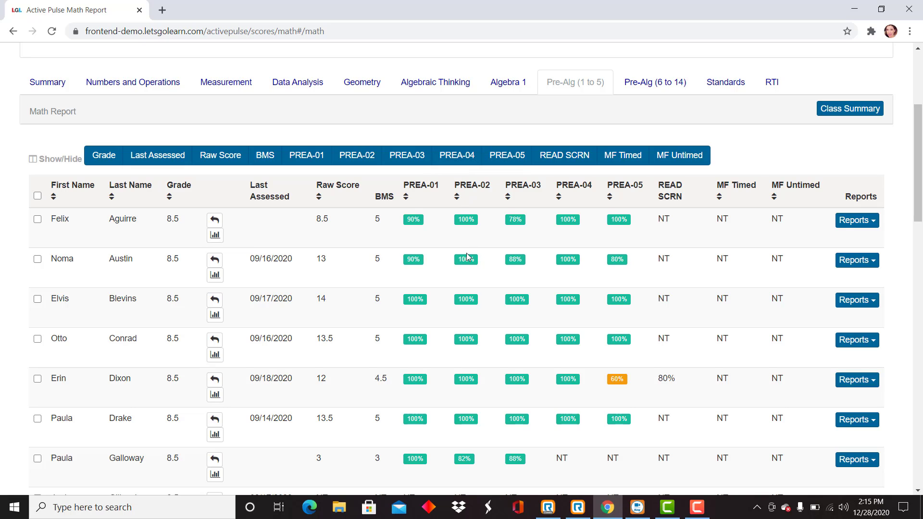
mouse_move(458, 202)
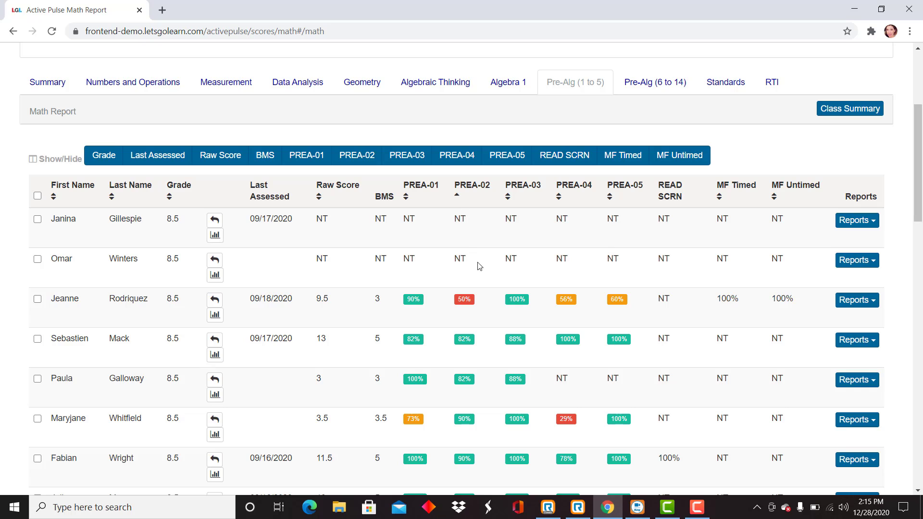
mouse_move(470, 266)
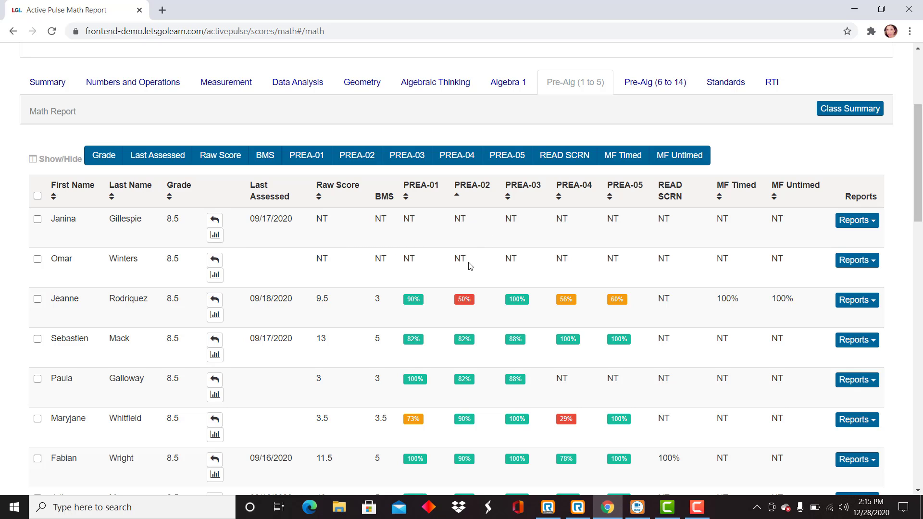
Scroll through the rows sorted by PREA-02, untested and lowest scores first
scroll("down", 3)
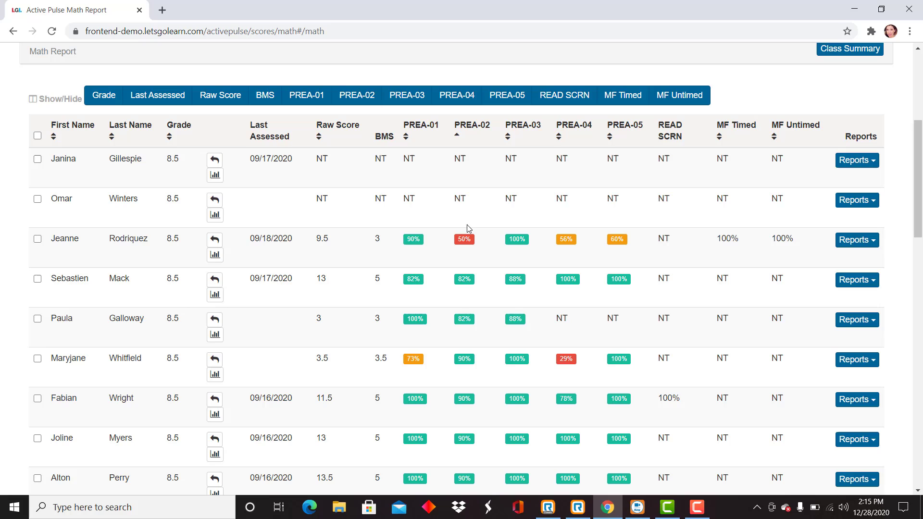
mouse_move(479, 238)
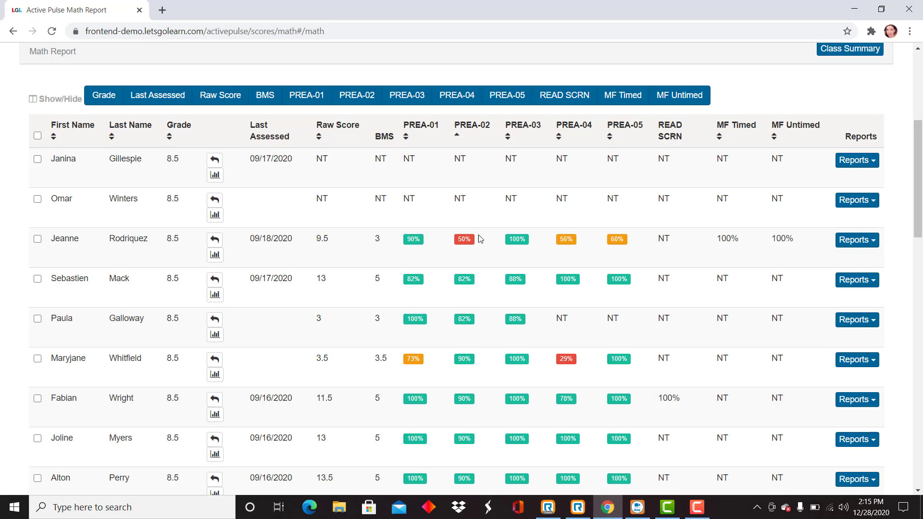
mouse_move(468, 253)
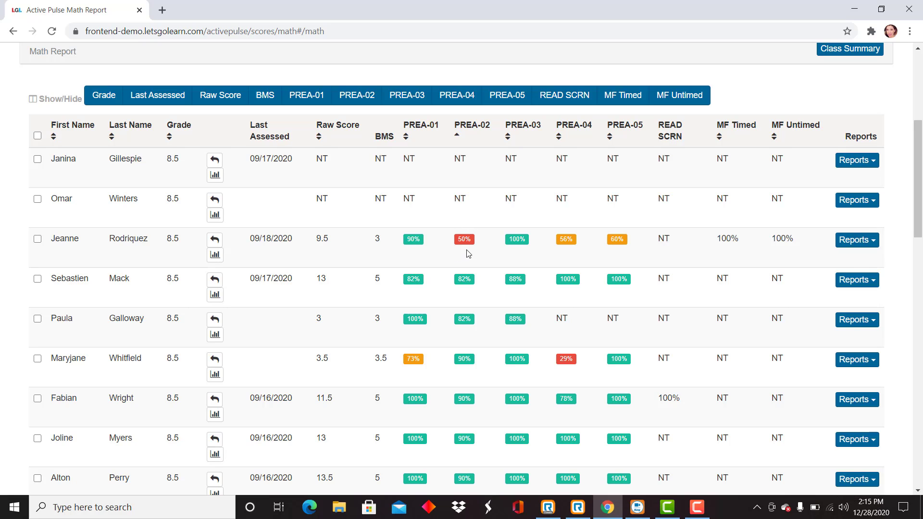
scroll("down", 3)
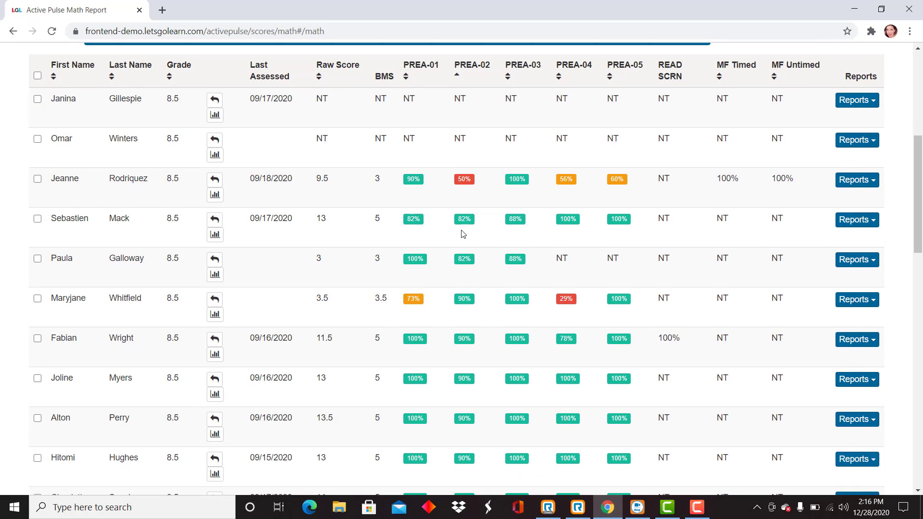
mouse_move(463, 450)
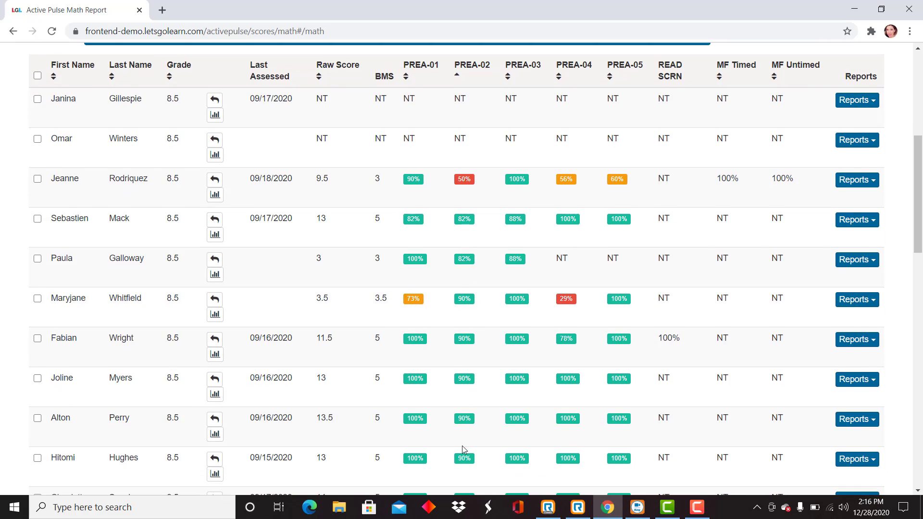
mouse_move(471, 321)
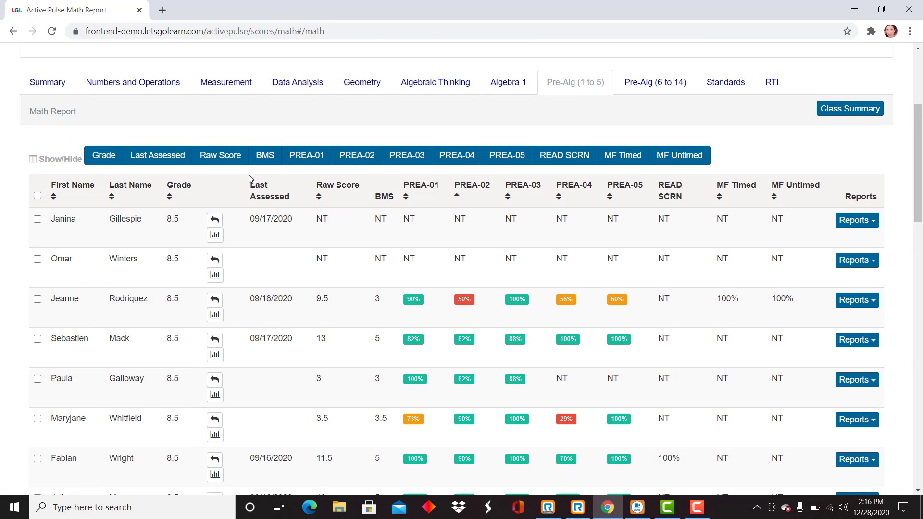
Sort the Pre-Alg (1 to 5) table alphabetically by Last Name
left_click(111, 195)
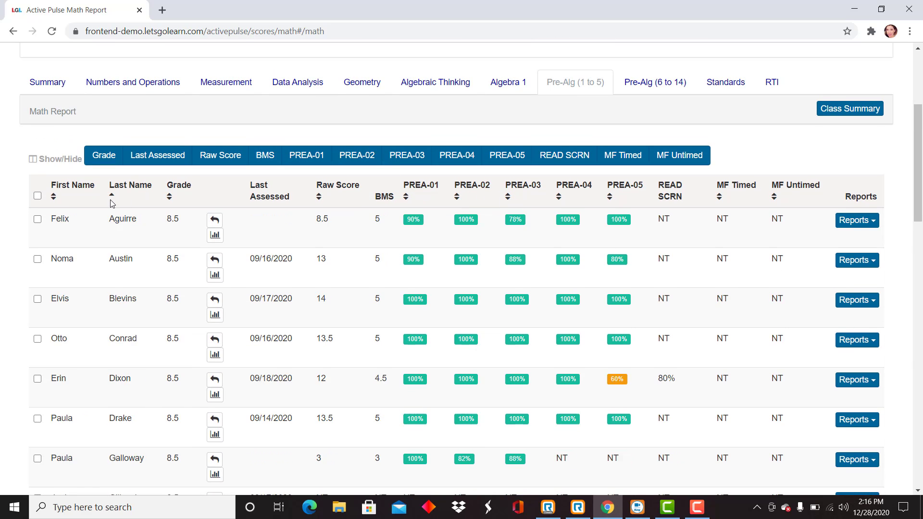
mouse_move(569, 211)
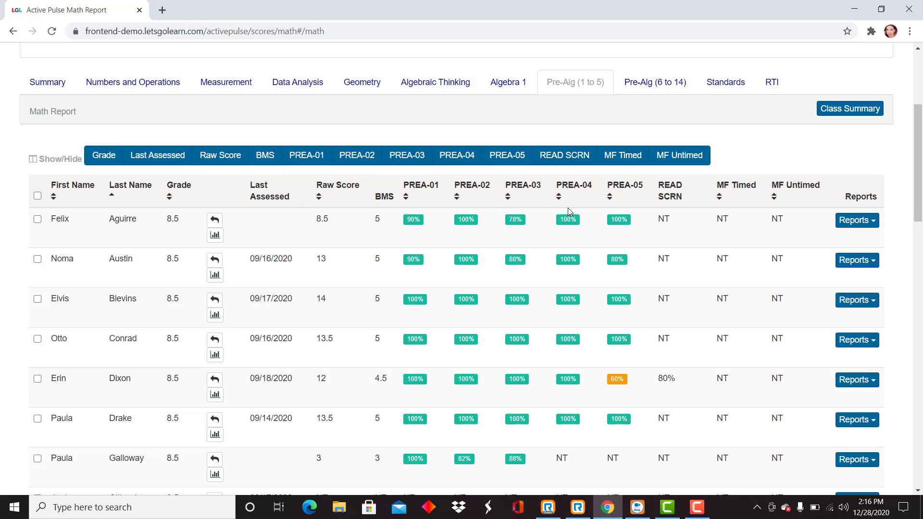
mouse_move(714, 204)
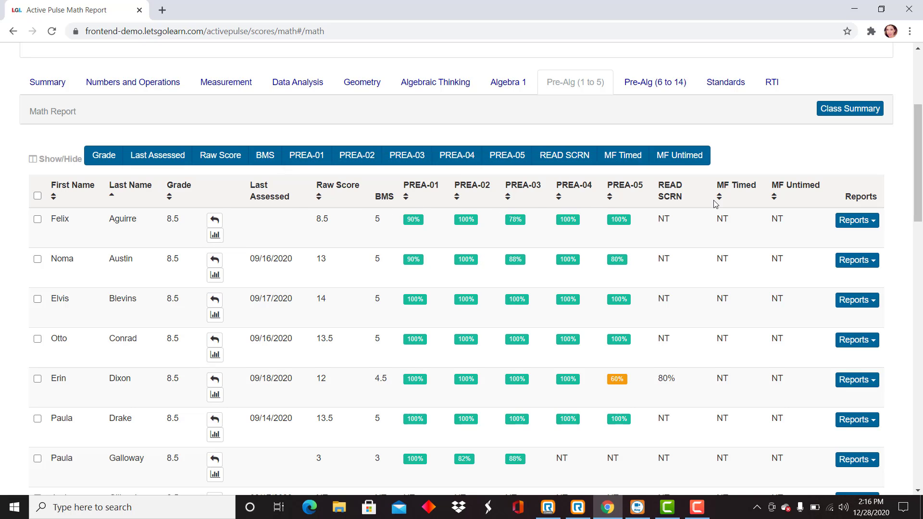
mouse_move(669, 191)
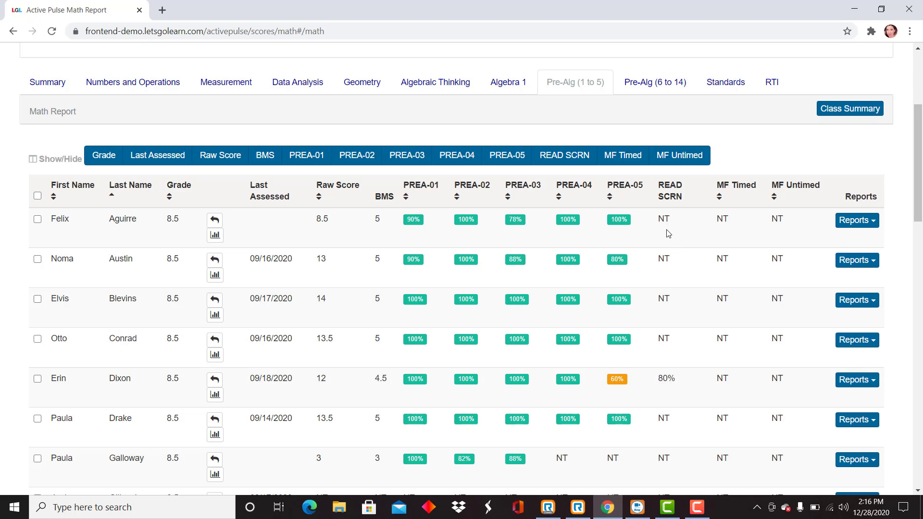
scroll("down", 3)
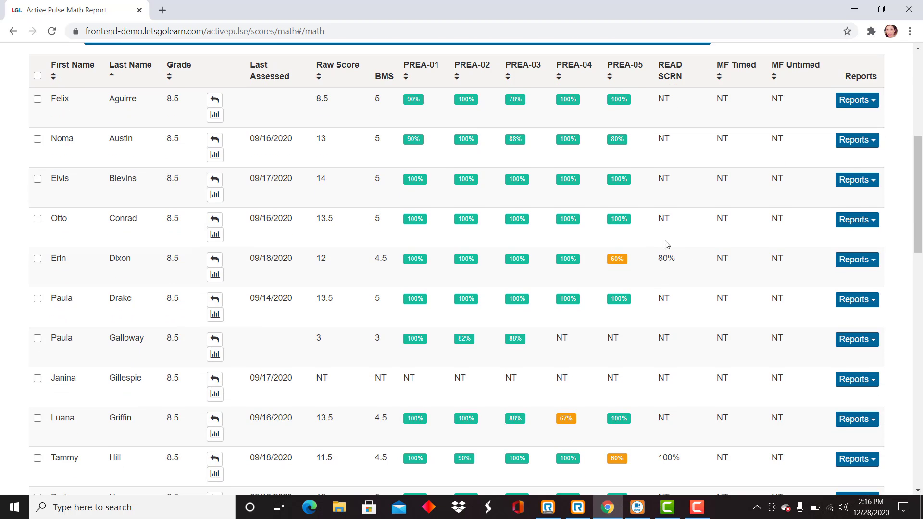
mouse_move(647, 250)
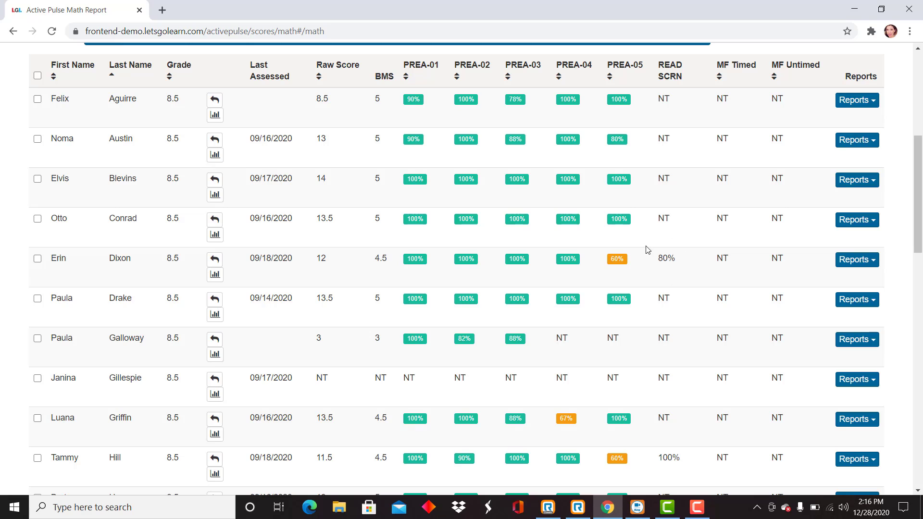
mouse_move(660, 263)
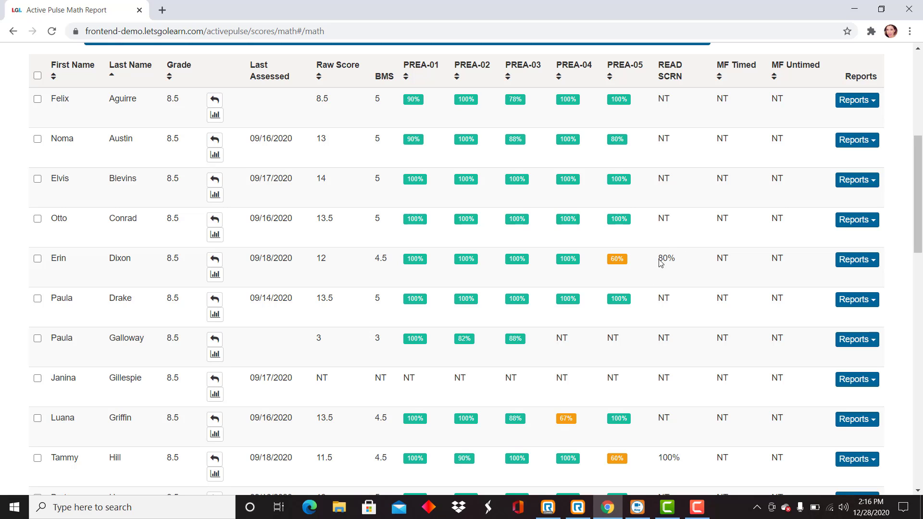
double_click(666, 258)
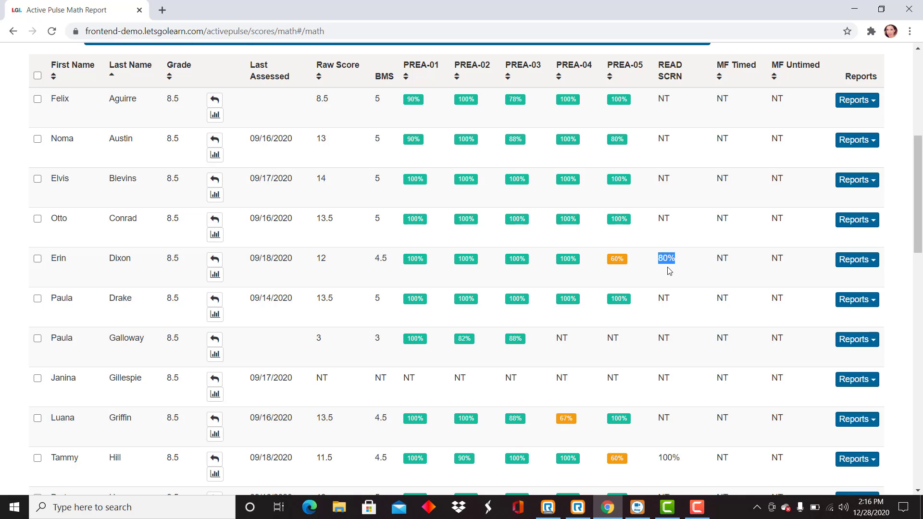
mouse_move(669, 269)
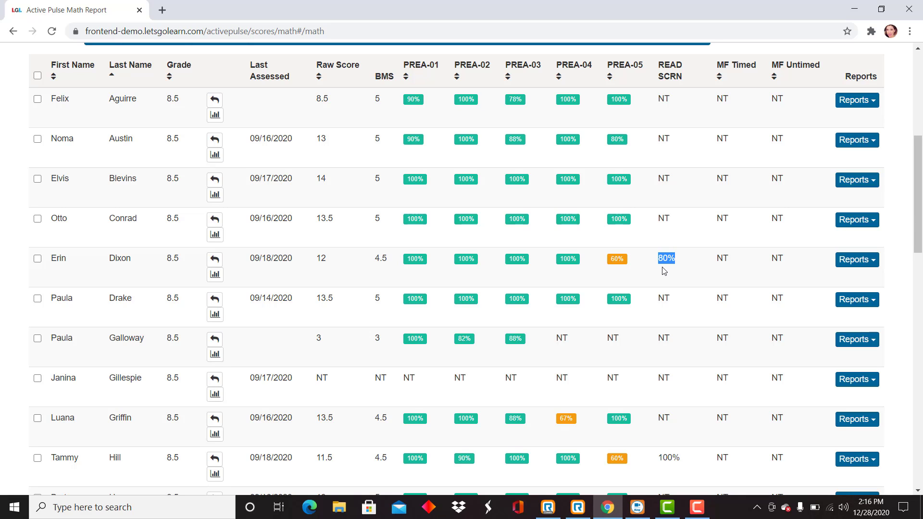
mouse_move(677, 268)
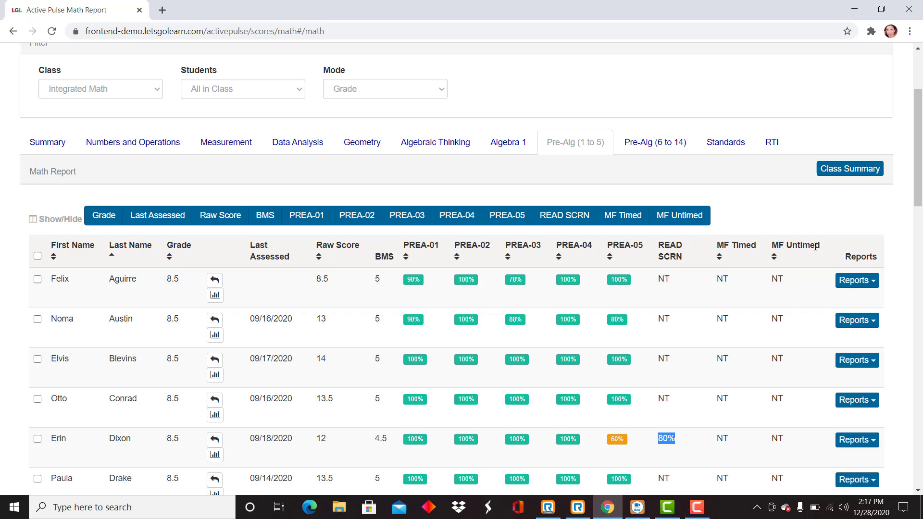
scroll("down", 3)
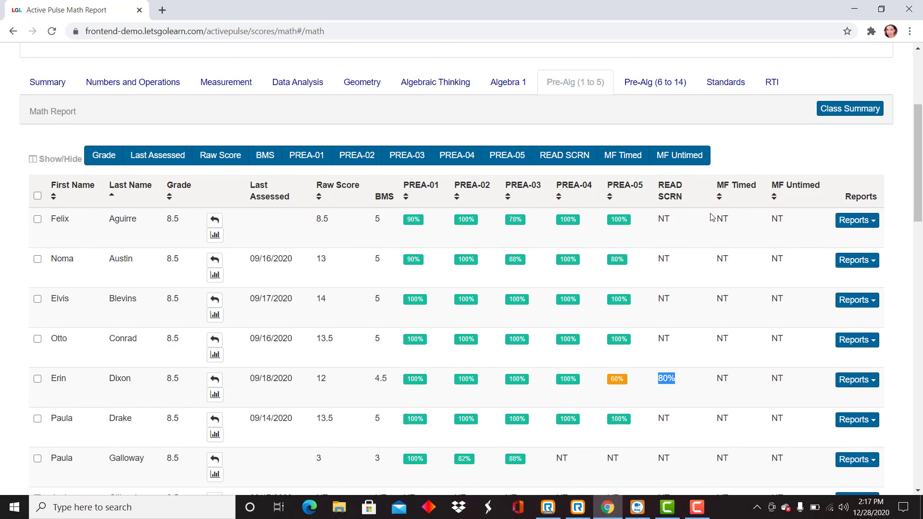
mouse_move(723, 198)
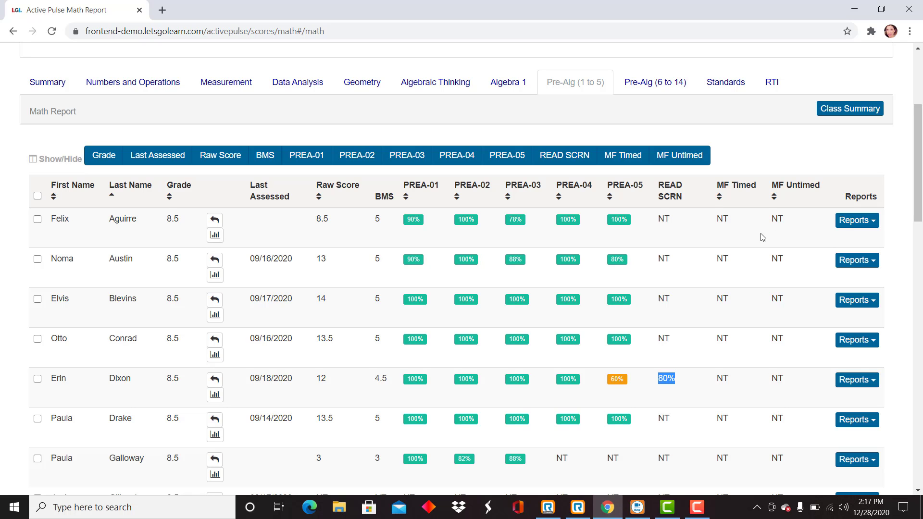
scroll("down", 3)
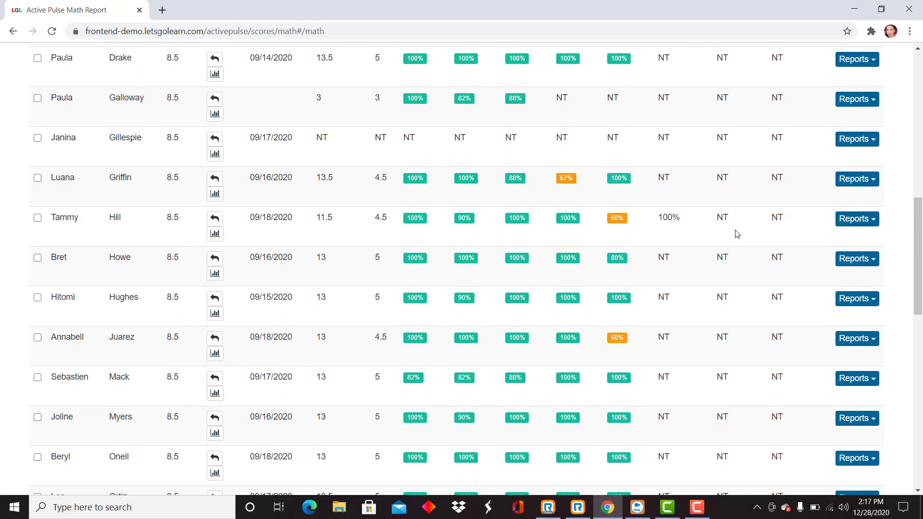
scroll("down", 3)
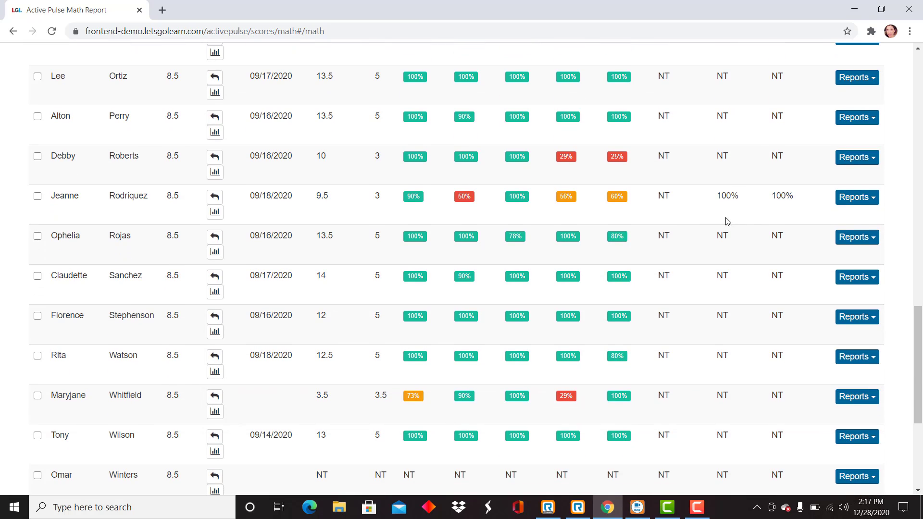
mouse_move(715, 199)
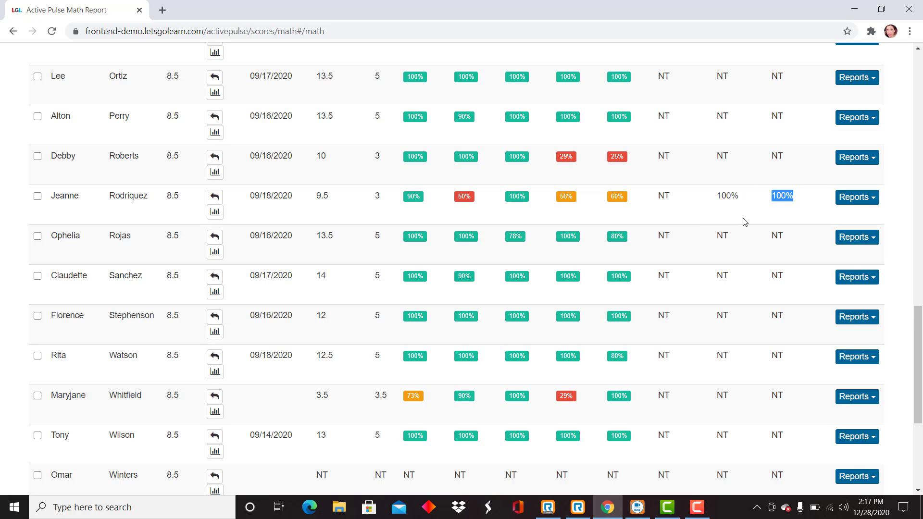
scroll("up", 3)
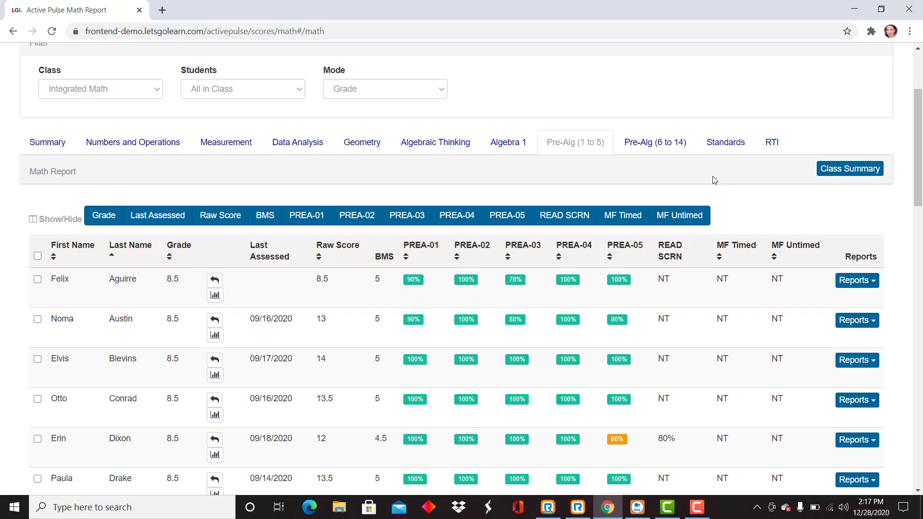
mouse_move(654, 142)
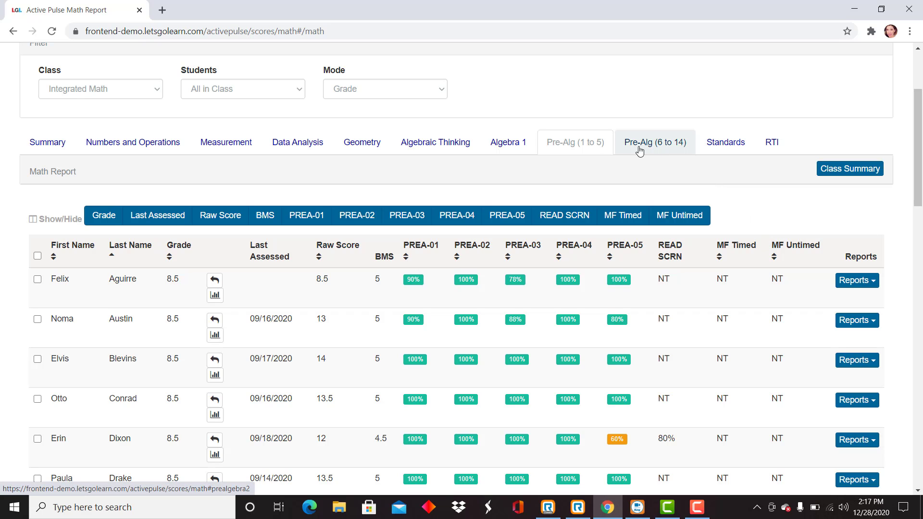
Switch the report to the Pre-Alg (6 to 14) view with PREA-06 to PREA-14 scores
left_click(654, 142)
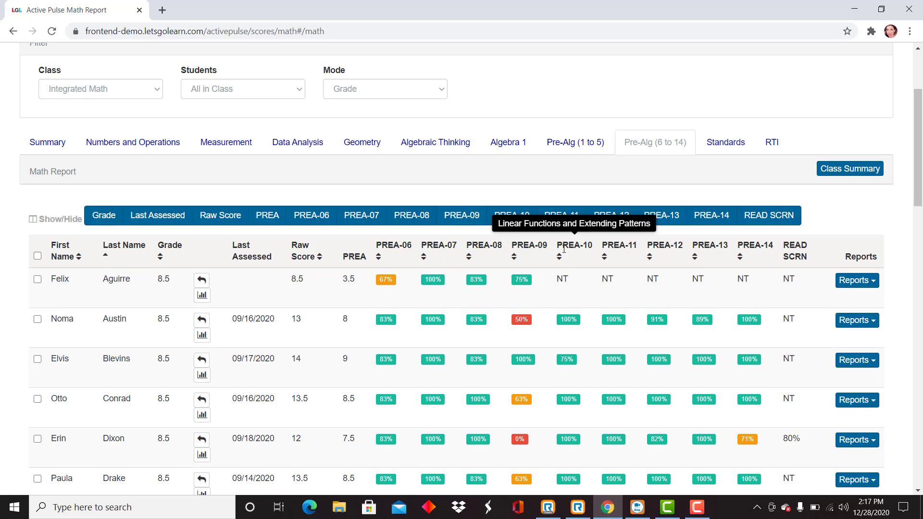
mouse_move(546, 247)
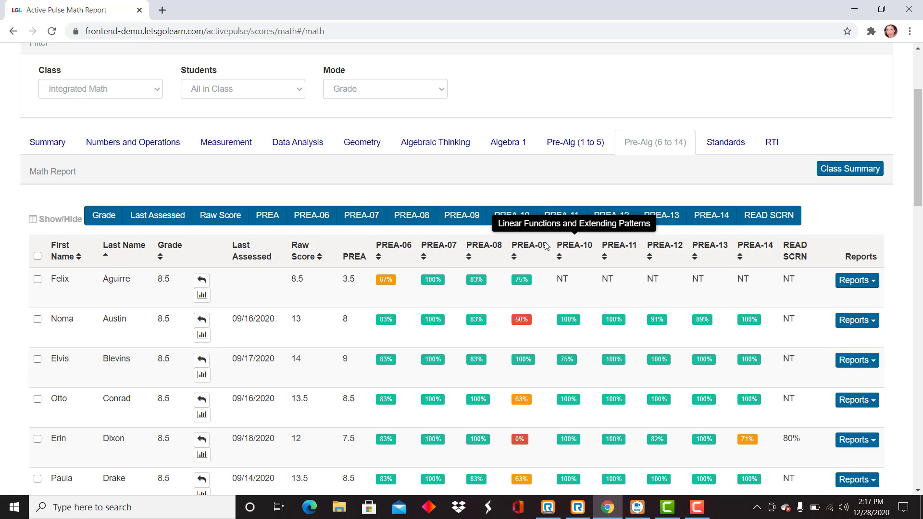
mouse_move(372, 283)
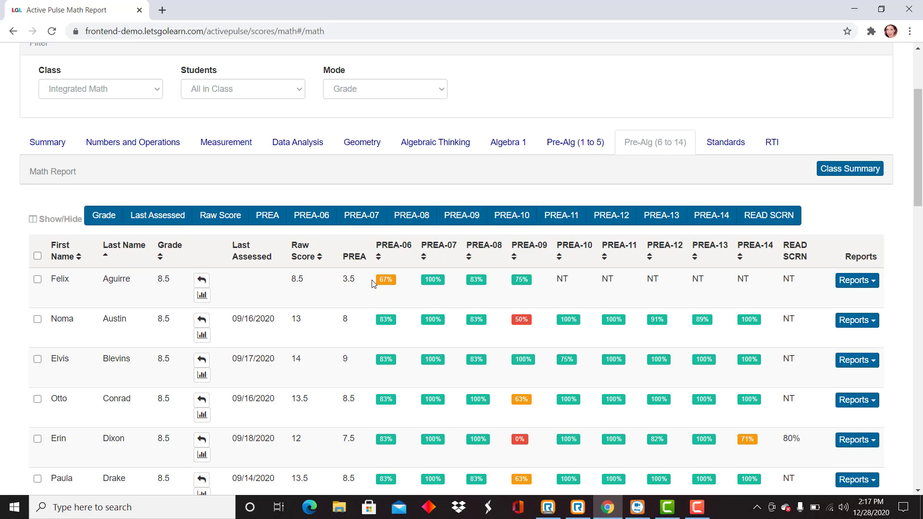
mouse_move(382, 285)
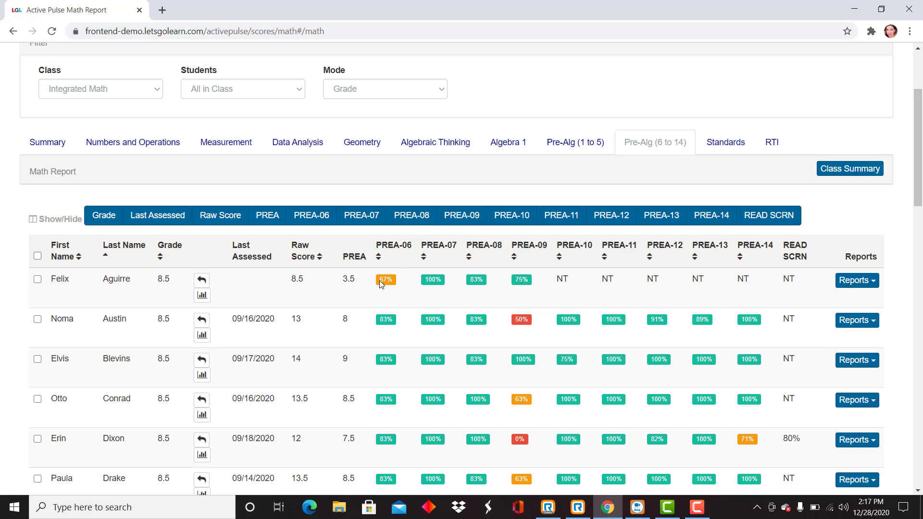
mouse_move(392, 246)
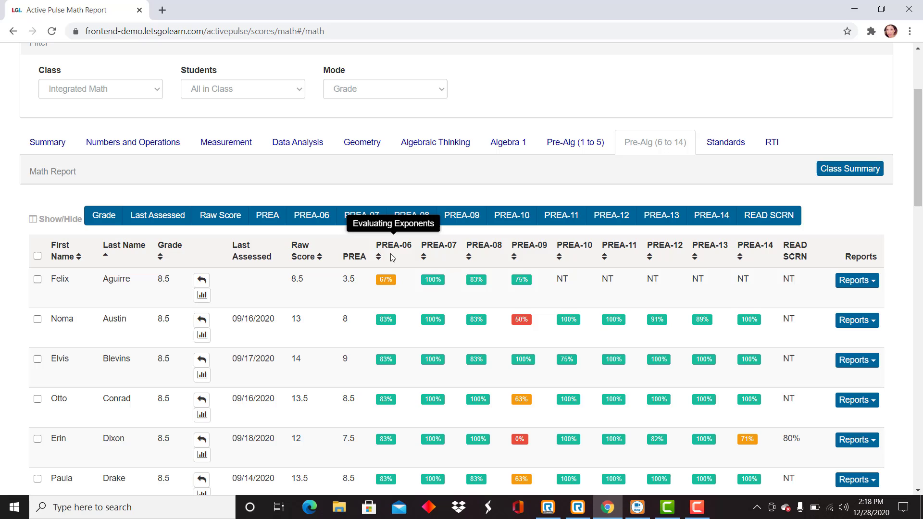
mouse_move(372, 293)
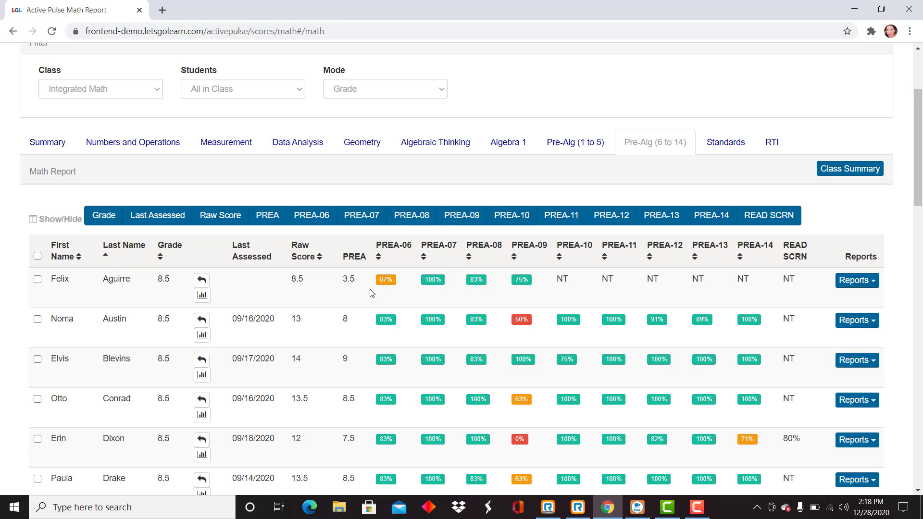
mouse_move(431, 294)
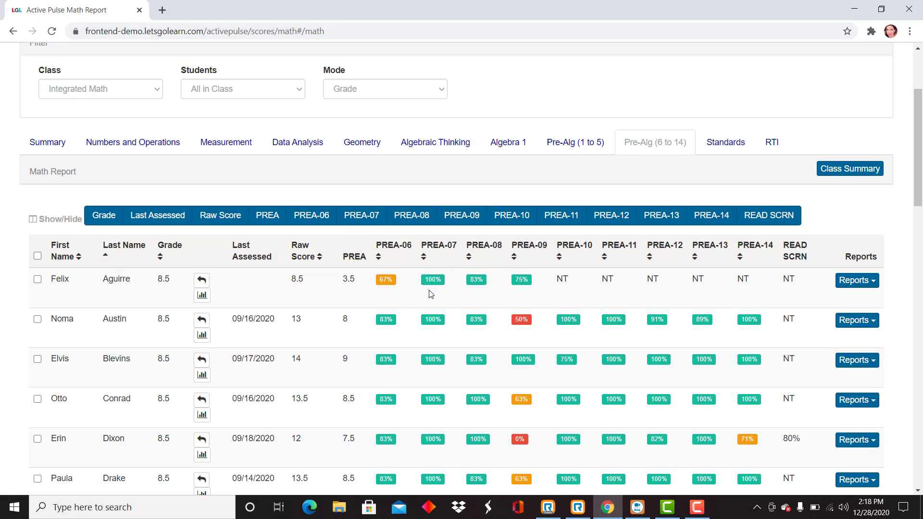
mouse_move(423, 290)
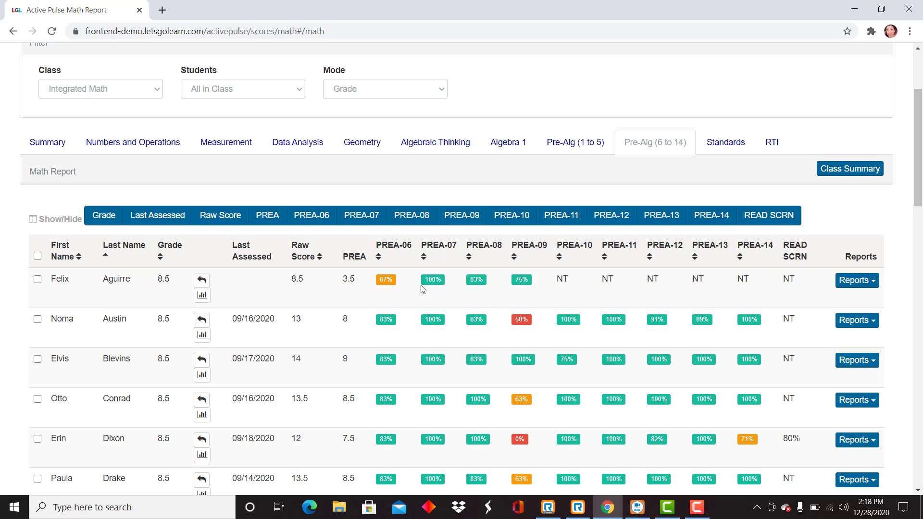
mouse_move(381, 261)
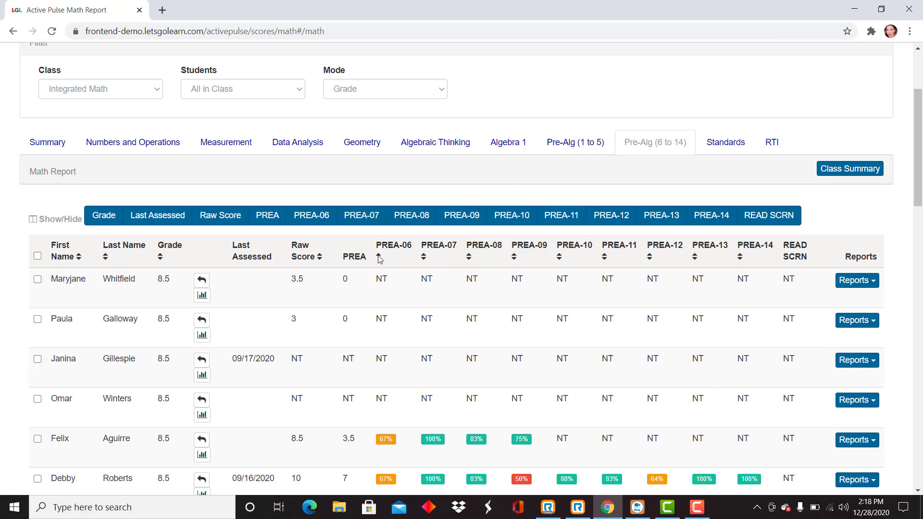
scroll("down", 3)
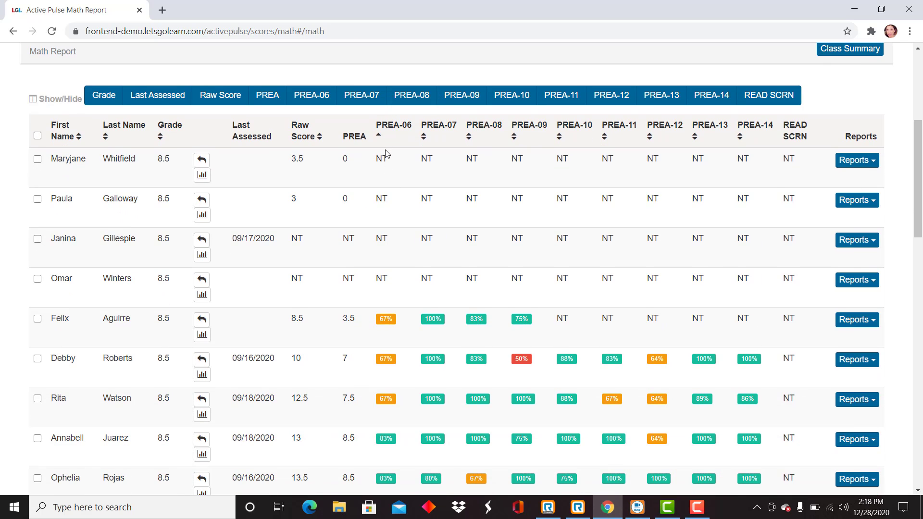
mouse_move(393, 125)
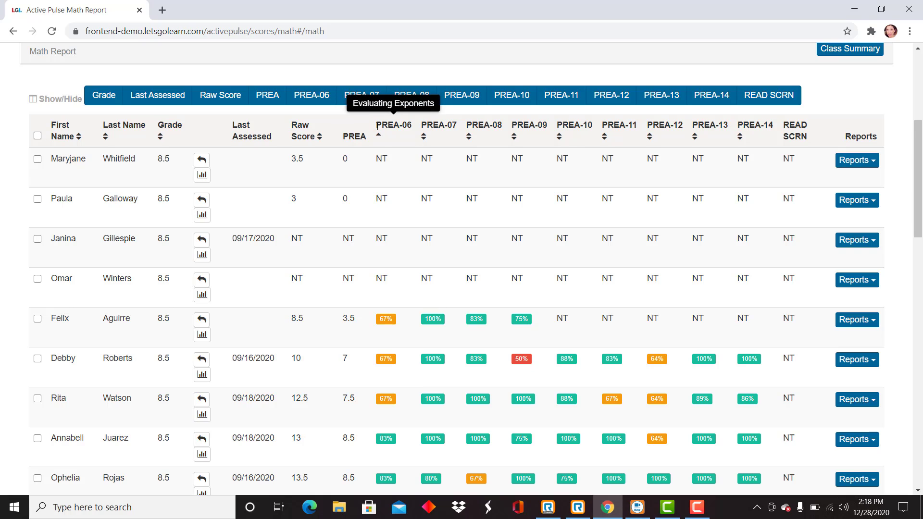
mouse_move(387, 274)
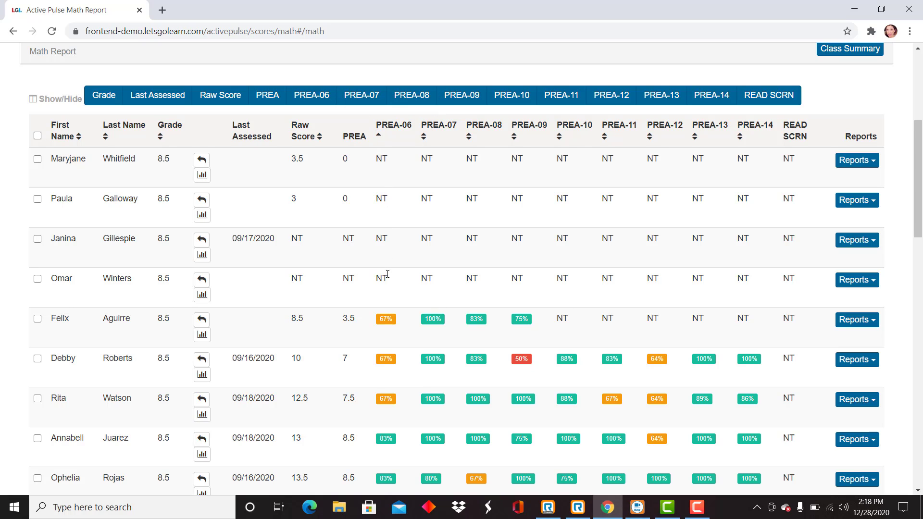
mouse_move(366, 333)
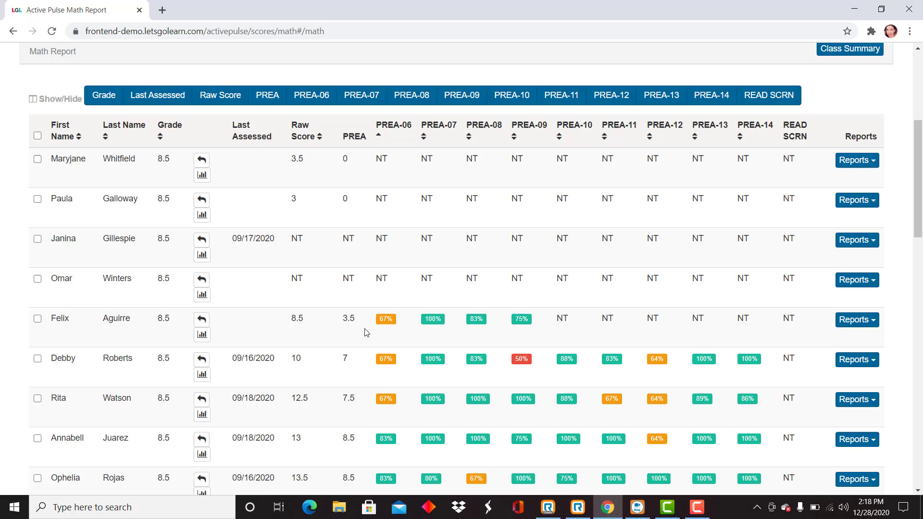
scroll("down", 3)
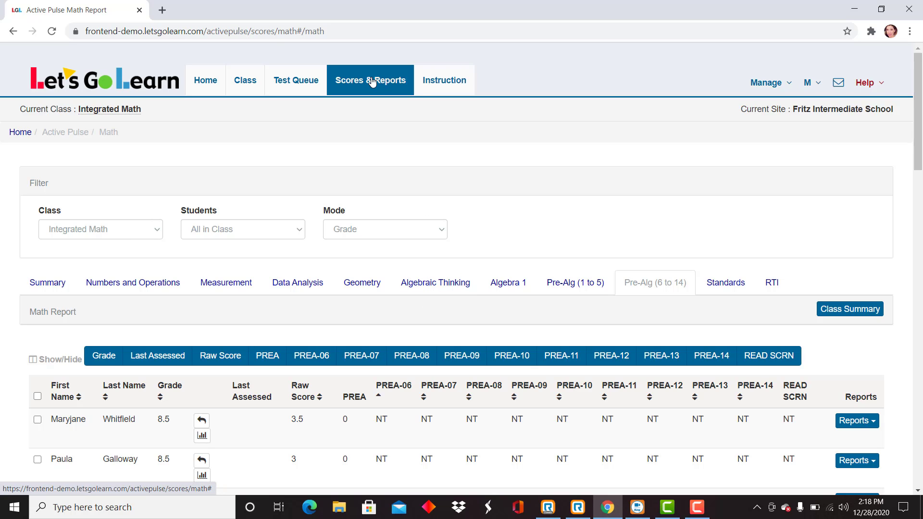
left_click(370, 80)
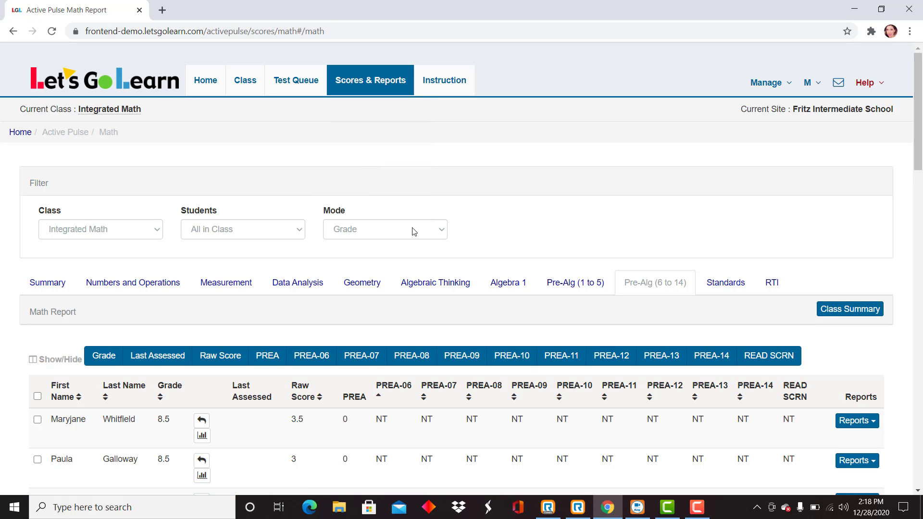
left_click(574, 282)
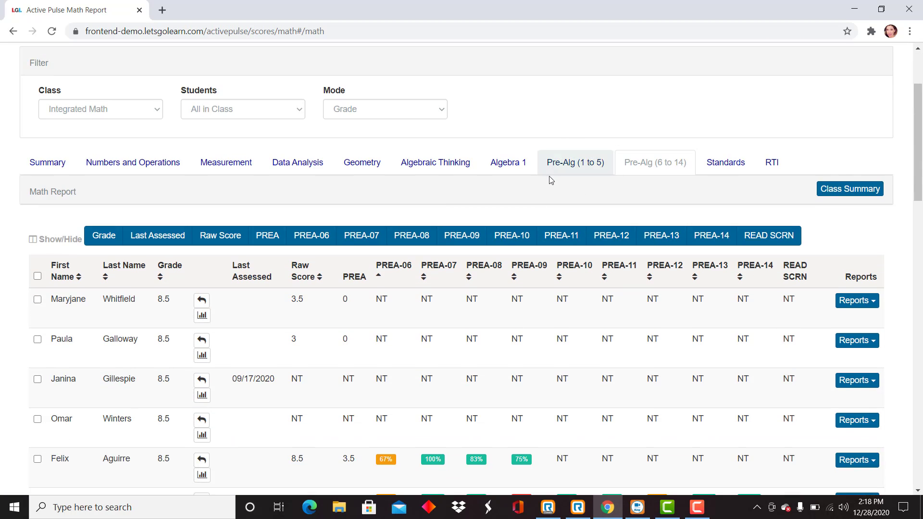
left_click(575, 162)
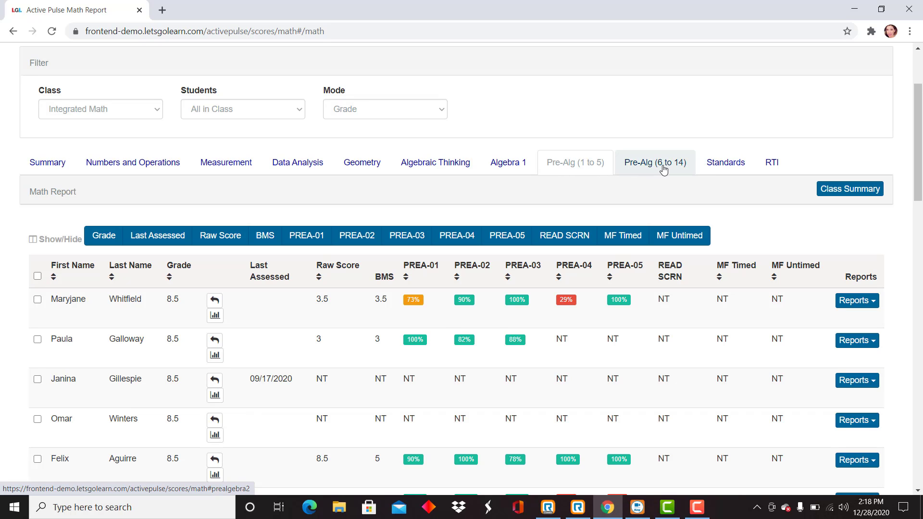
left_click(654, 163)
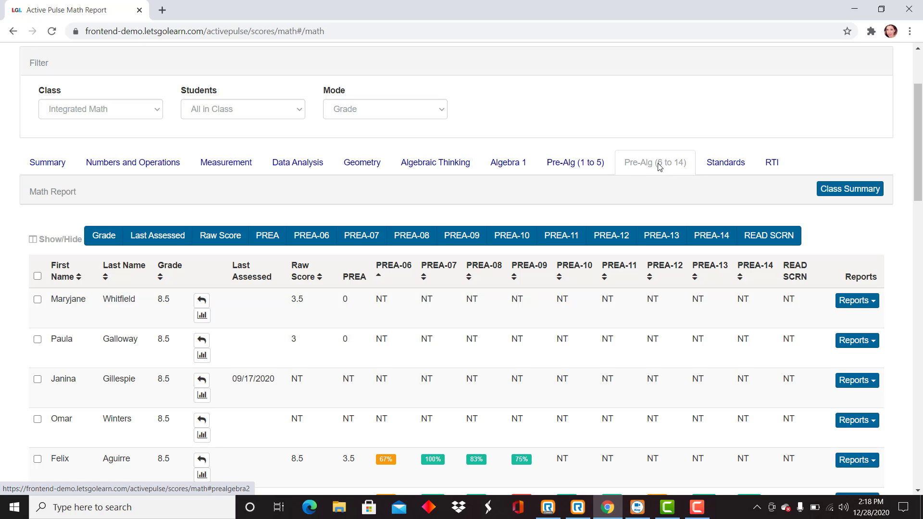
mouse_move(655, 171)
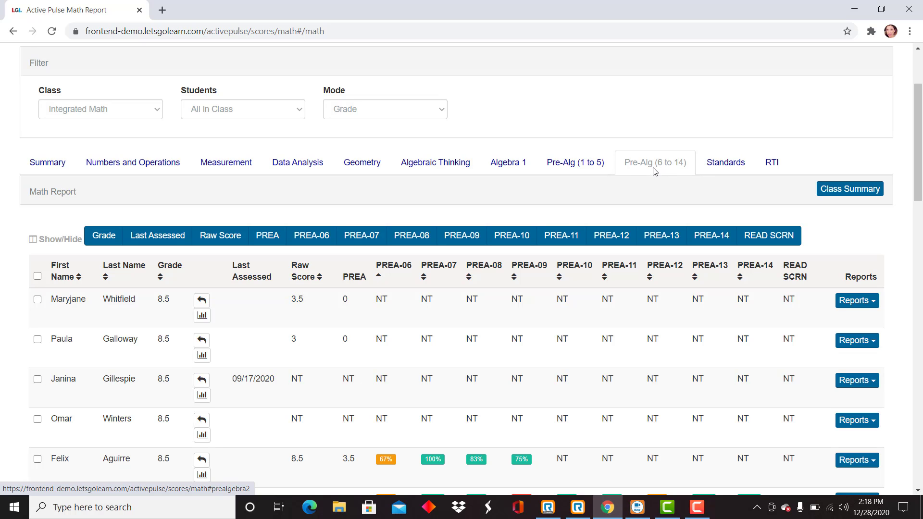